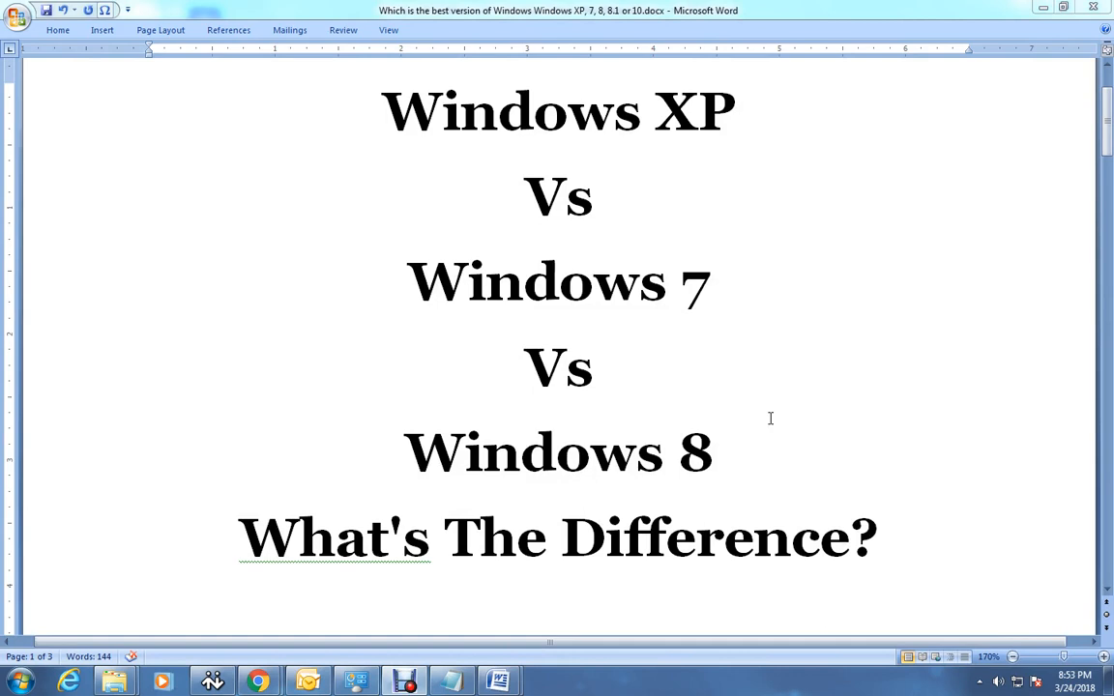
mouse_move(456, 316)
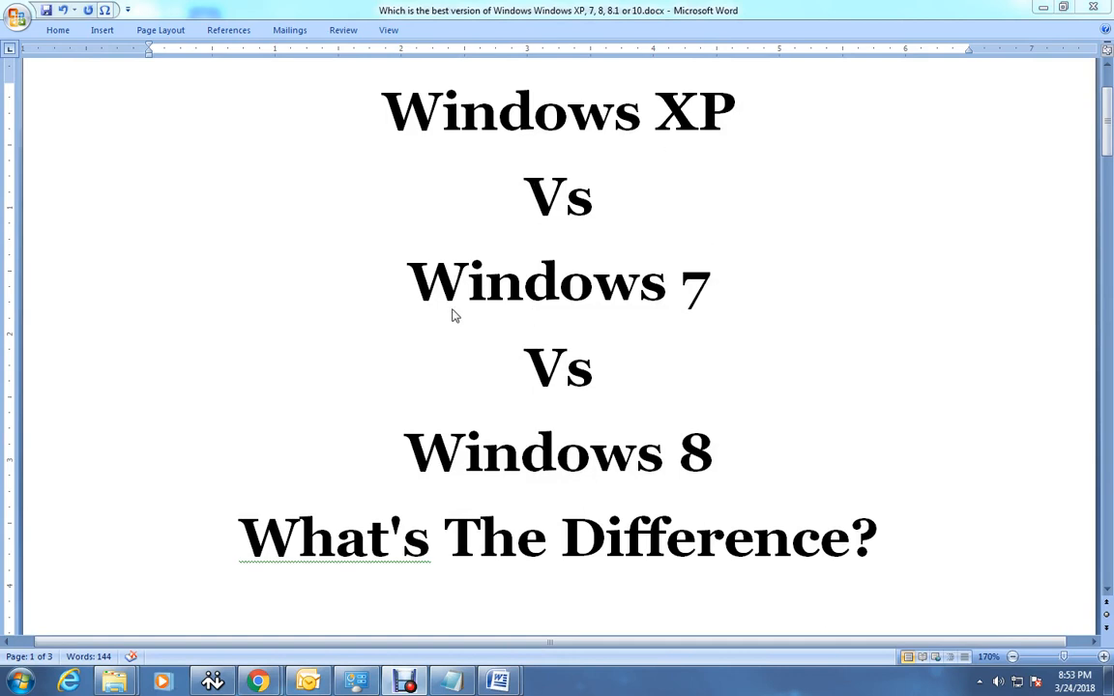
mouse_move(772, 502)
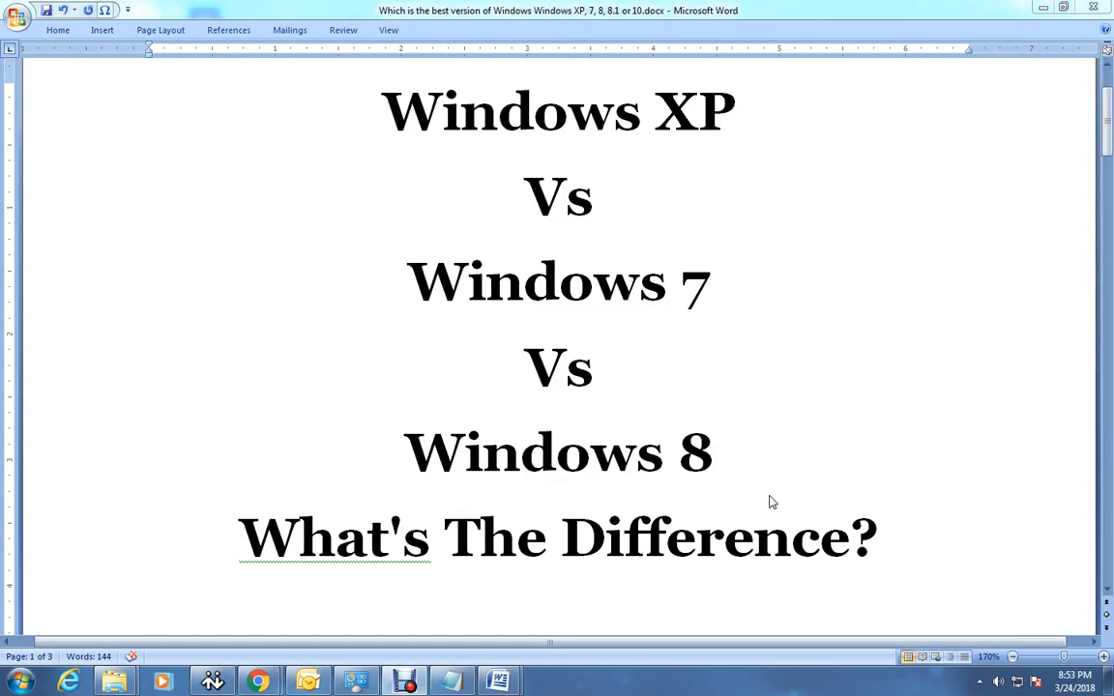
mouse_move(692, 281)
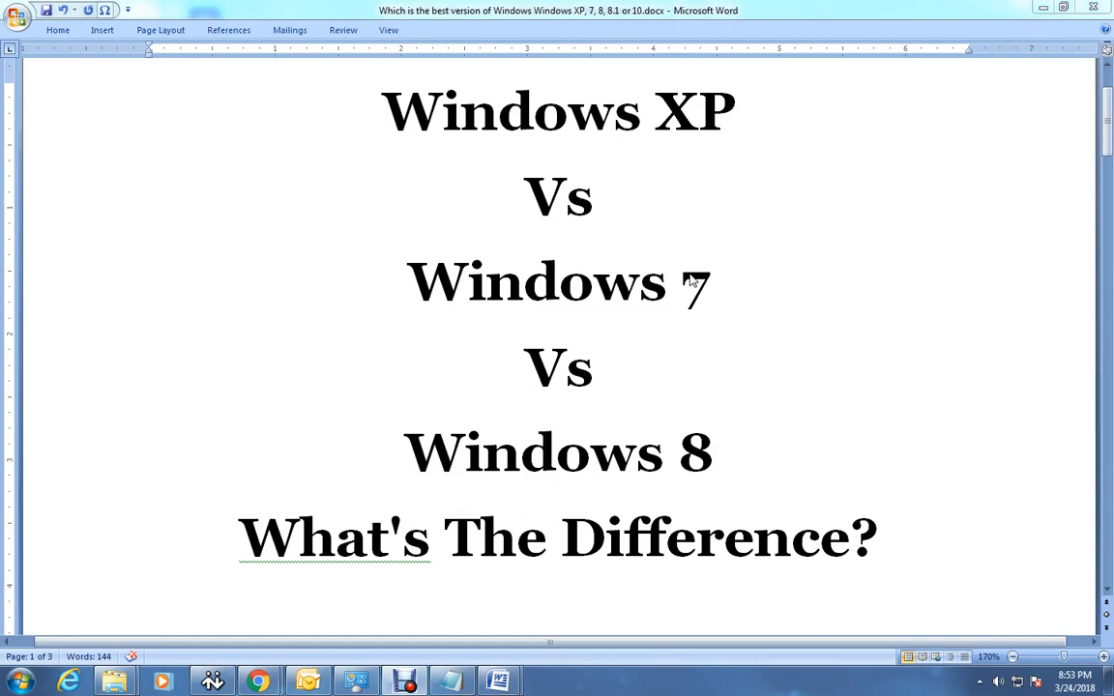
mouse_move(704, 588)
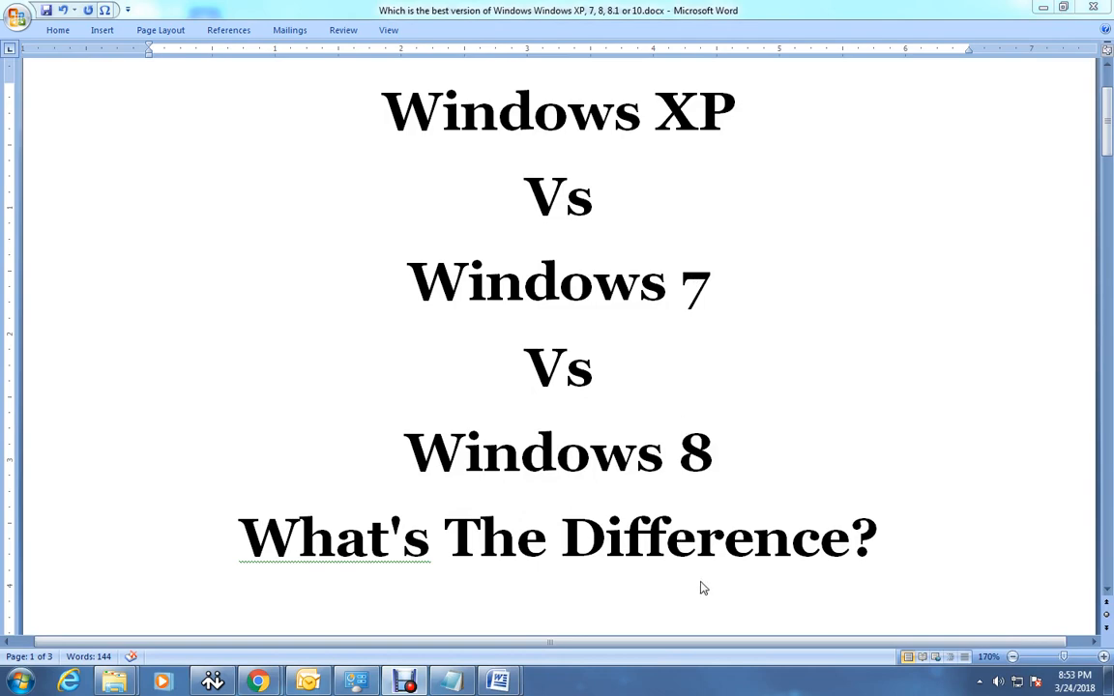
Step: Scroll to the opinion paragraphs, highlight 'XP was great' while explaining, then clear it
scroll(down, 3)
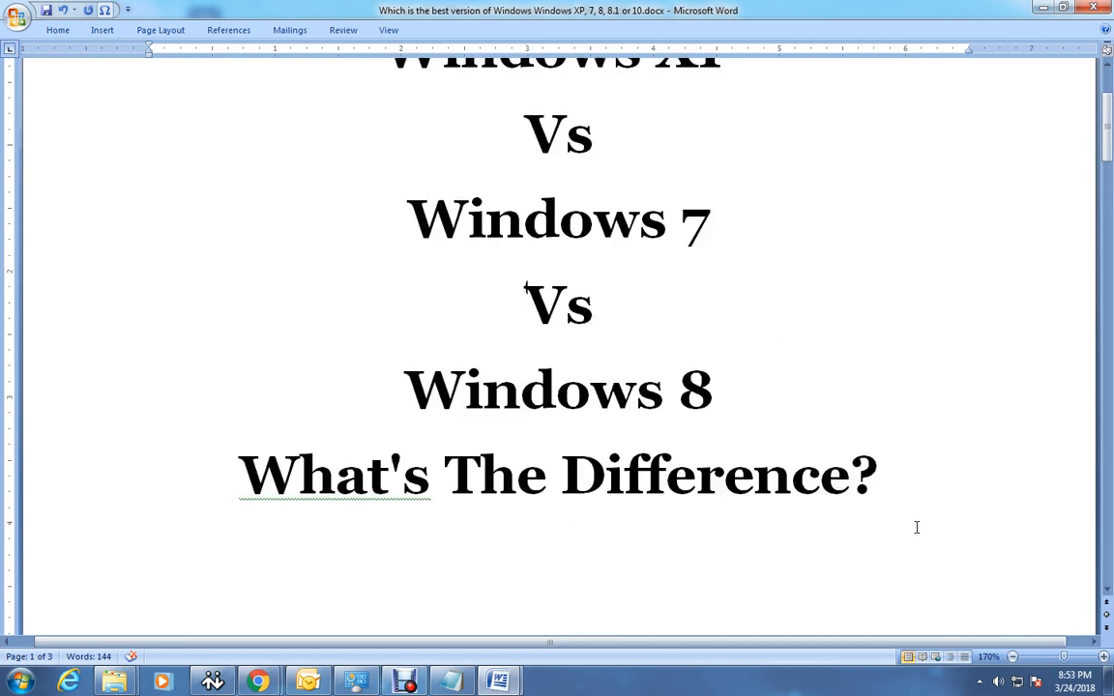
scroll(up, 3)
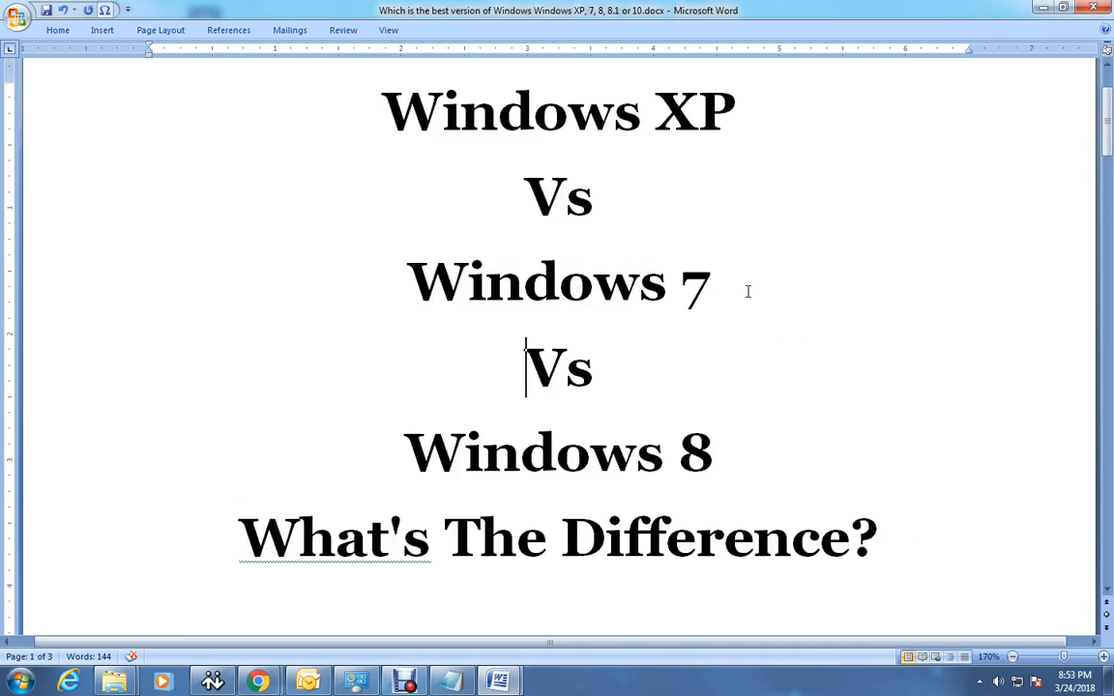
mouse_move(896, 468)
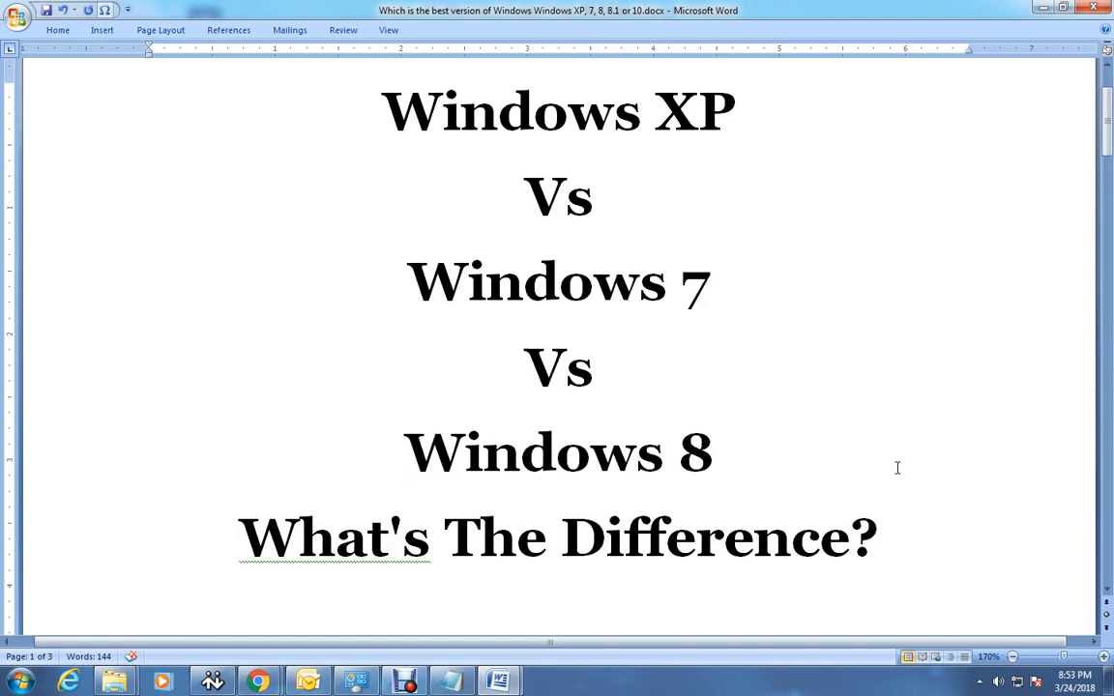
scroll(down, 3)
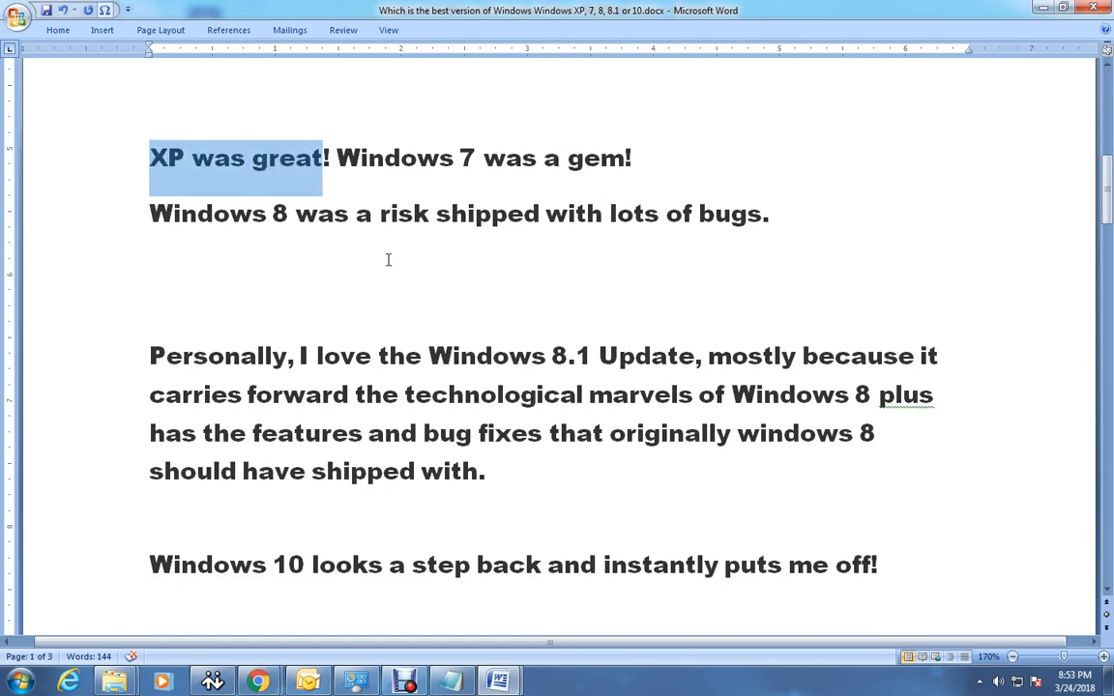
click(554, 365)
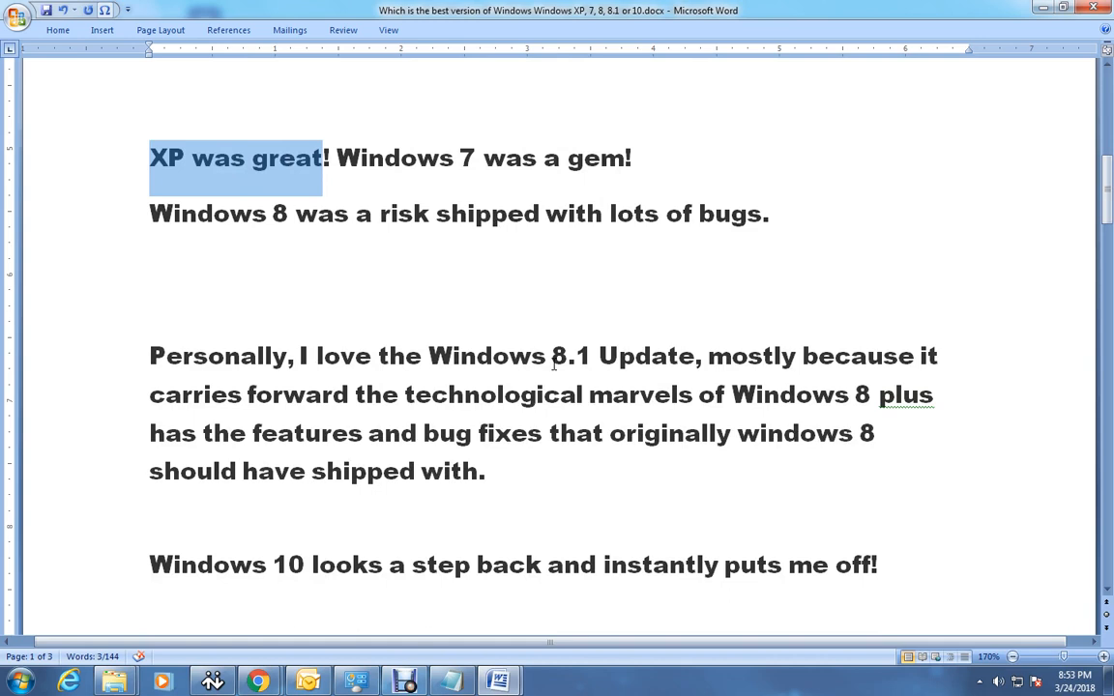
mouse_move(583, 180)
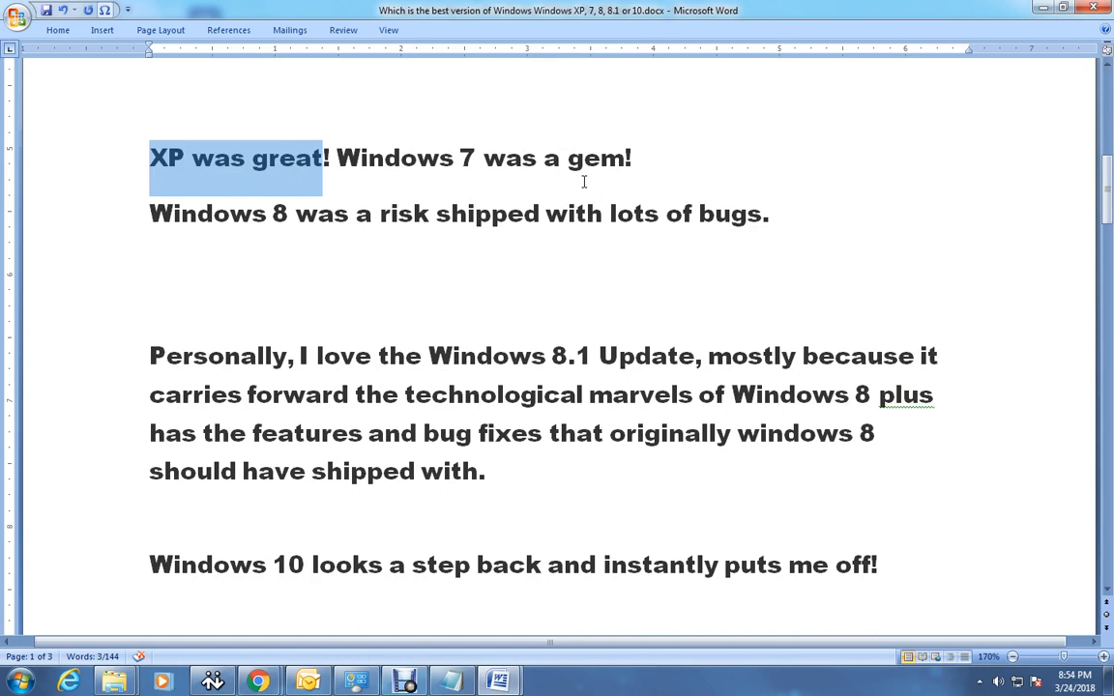
mouse_move(199, 233)
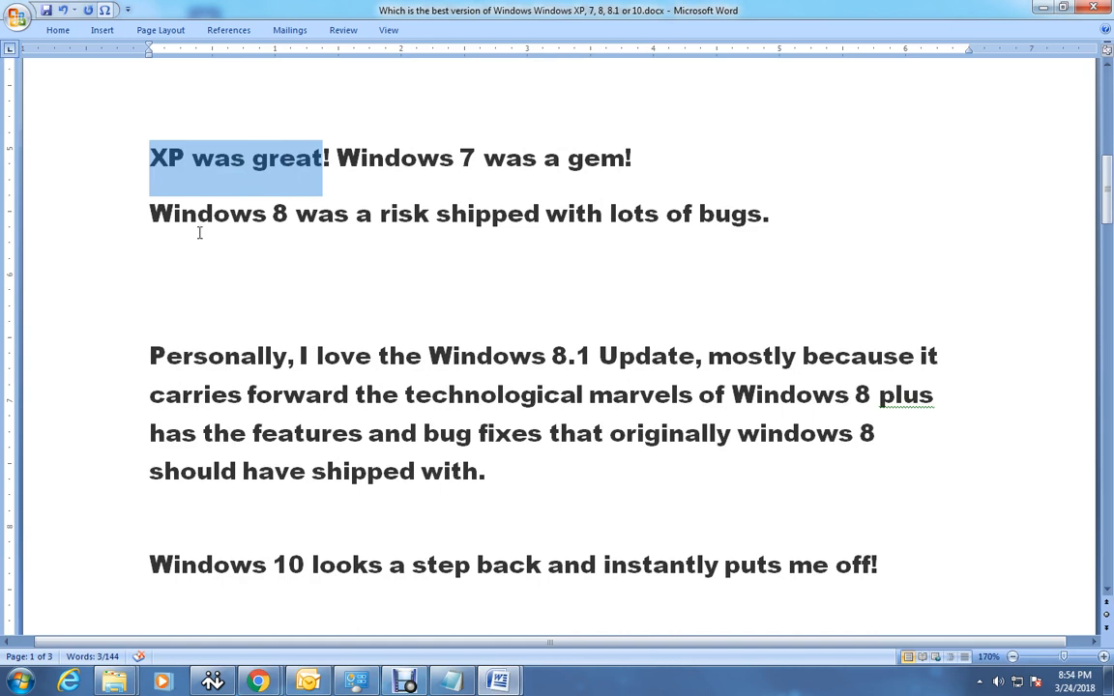
click(173, 220)
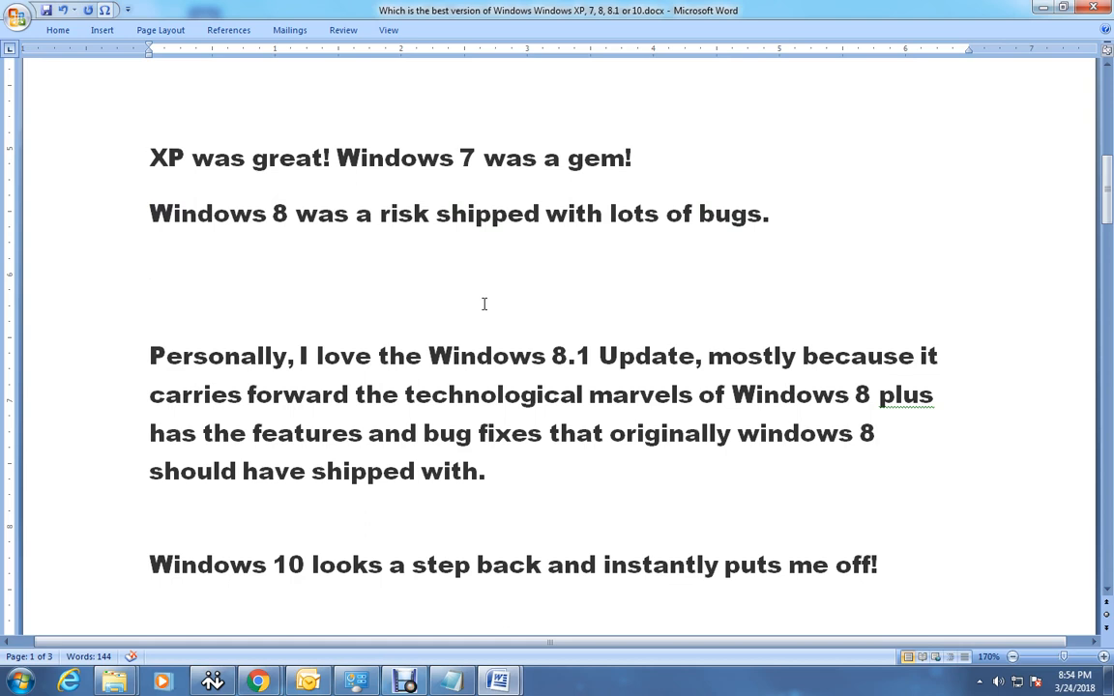
click(150, 264)
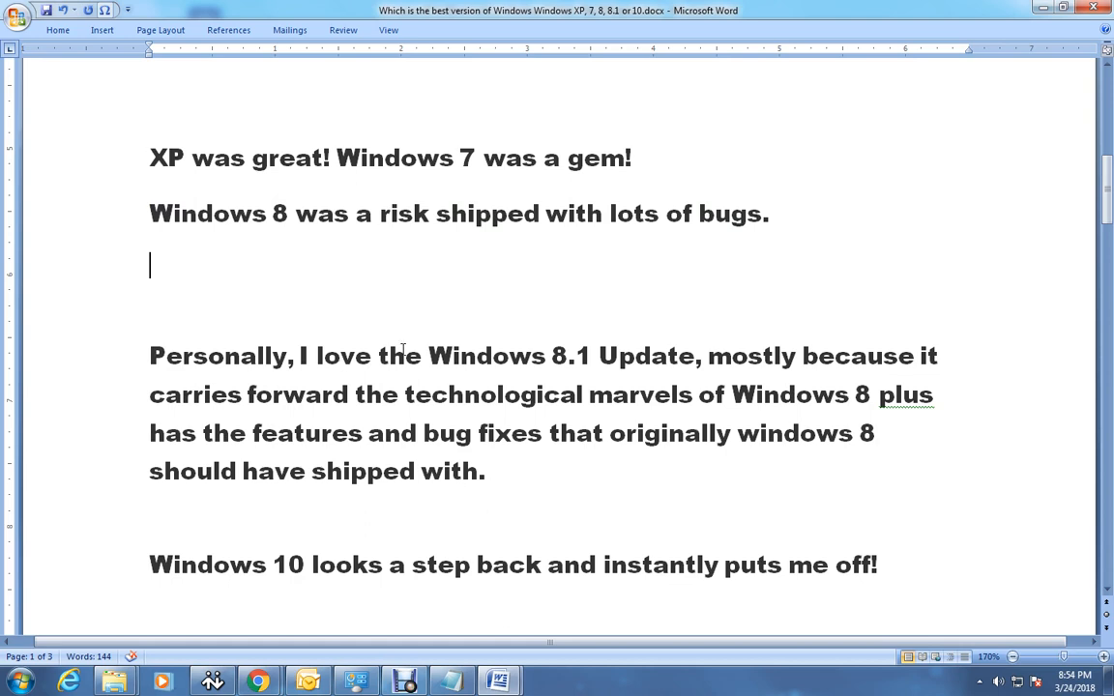
mouse_move(539, 160)
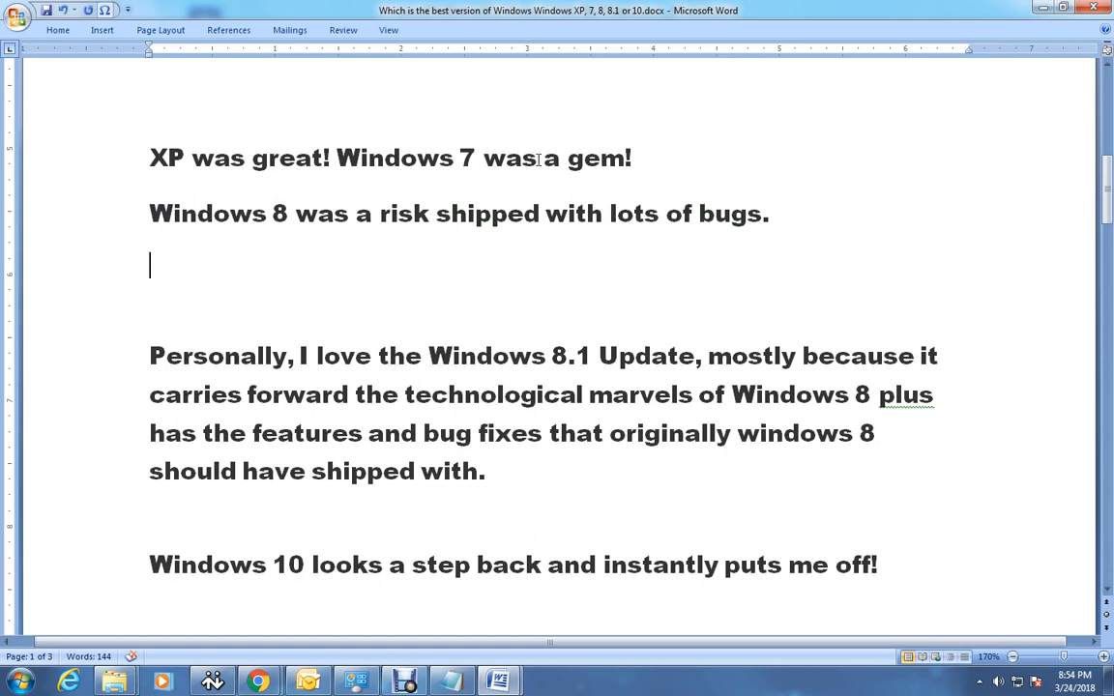
mouse_move(894, 268)
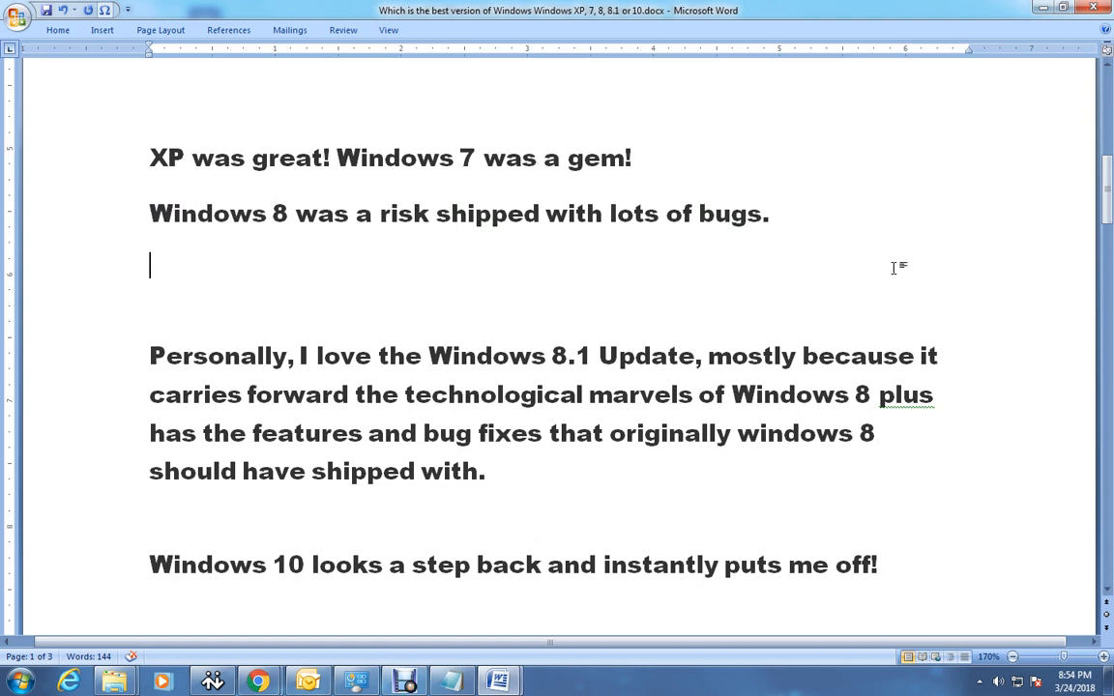
mouse_move(377, 275)
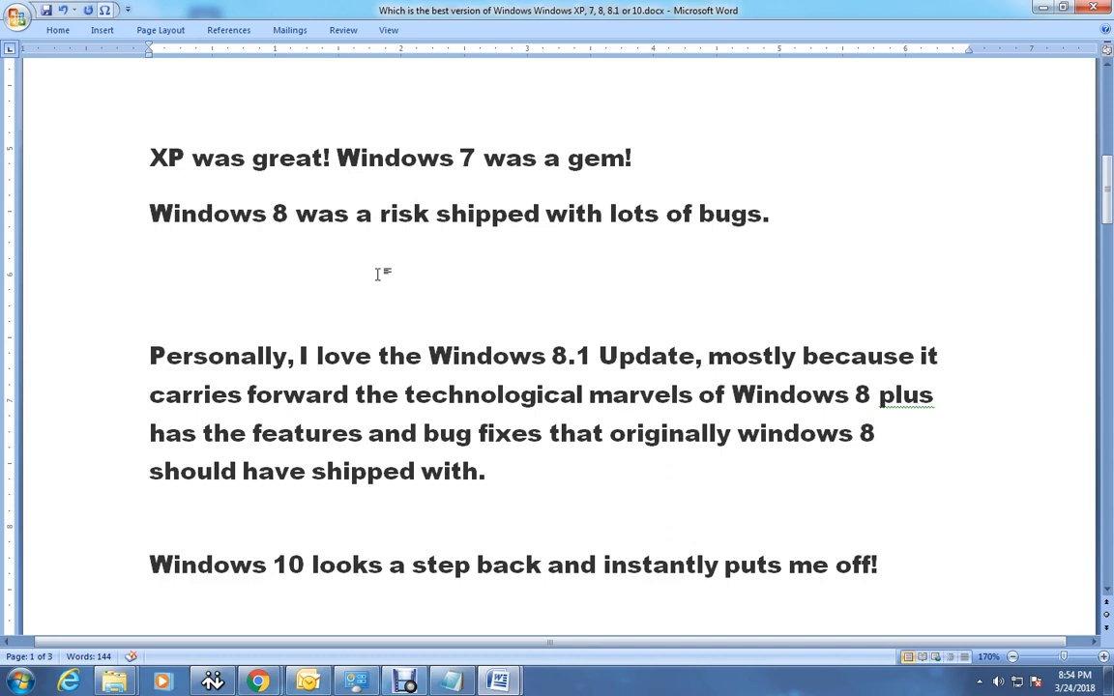
mouse_move(538, 170)
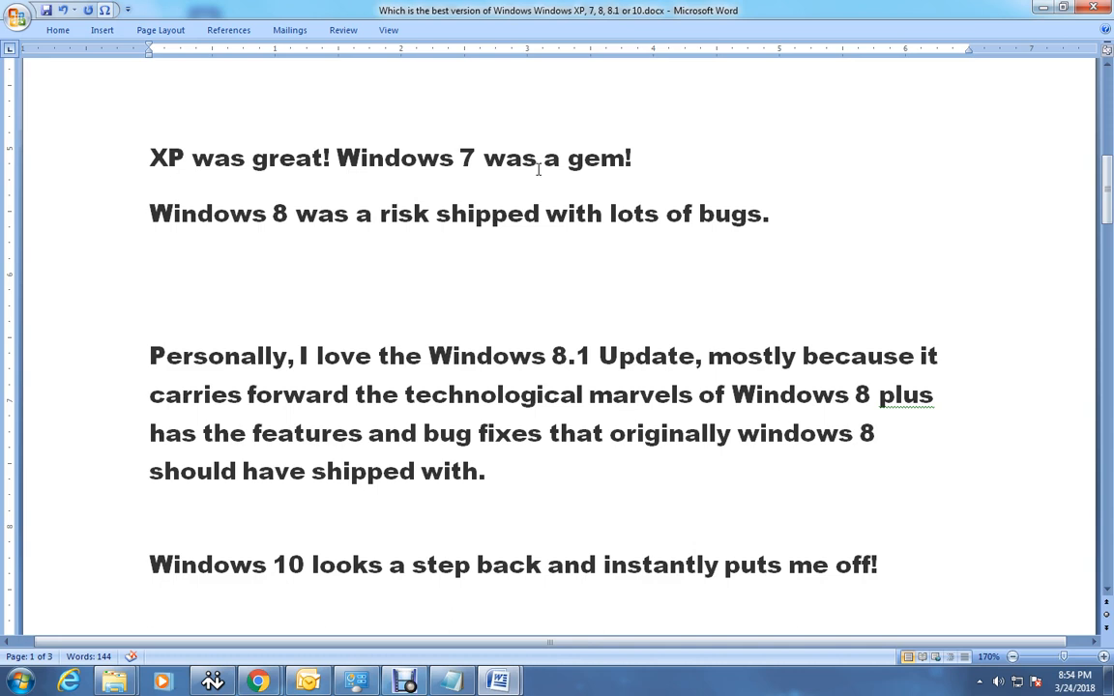
mouse_move(189, 226)
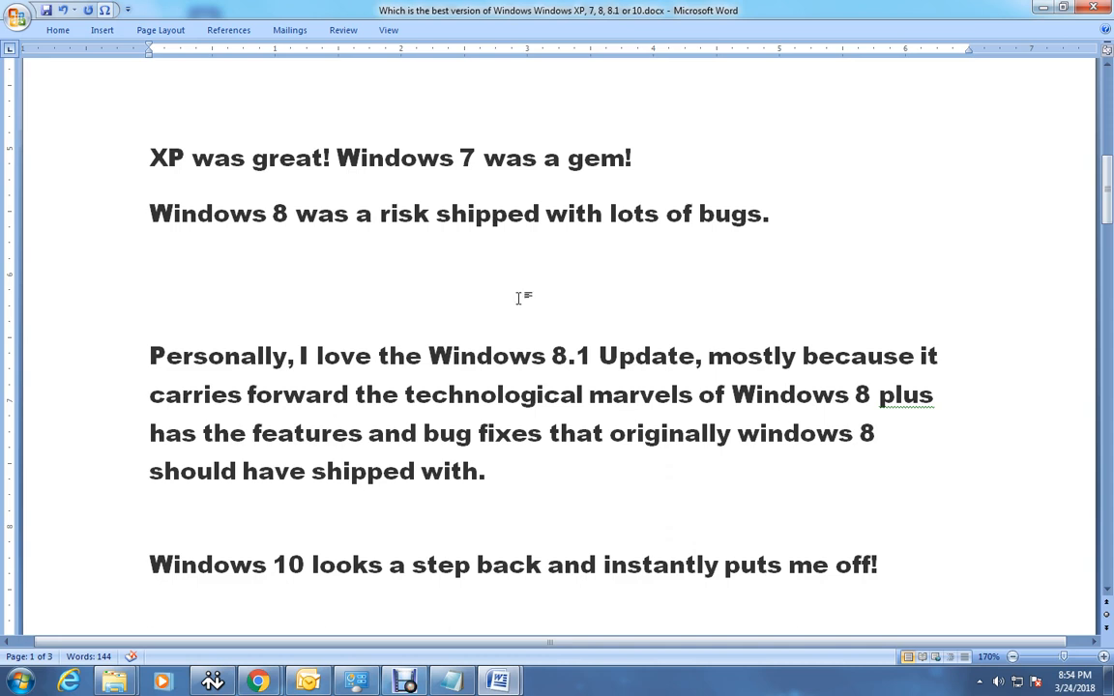
mouse_move(366, 363)
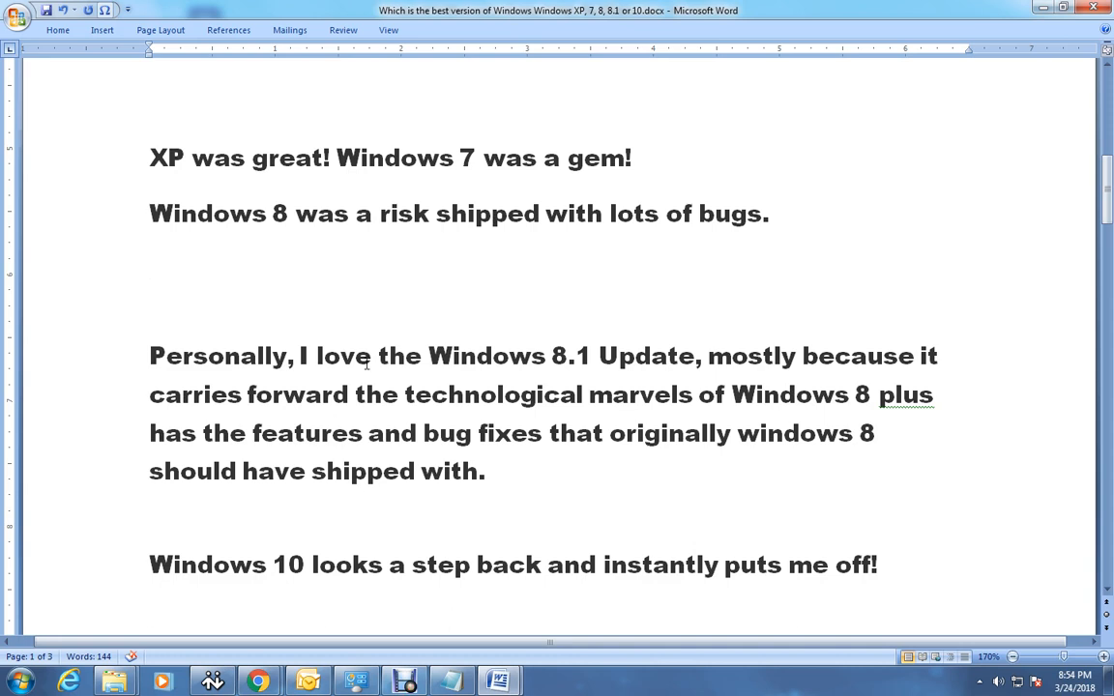
Step: Highlight the word 'Personally' while explaining, then clear the selection
double_click(217, 356)
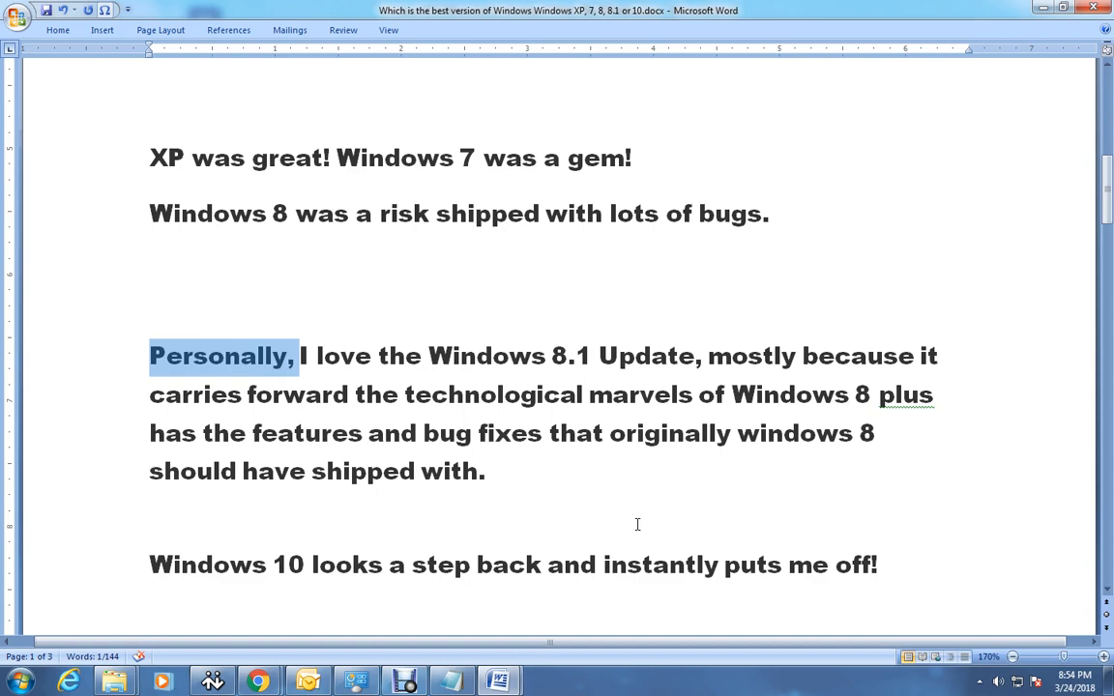
click(150, 528)
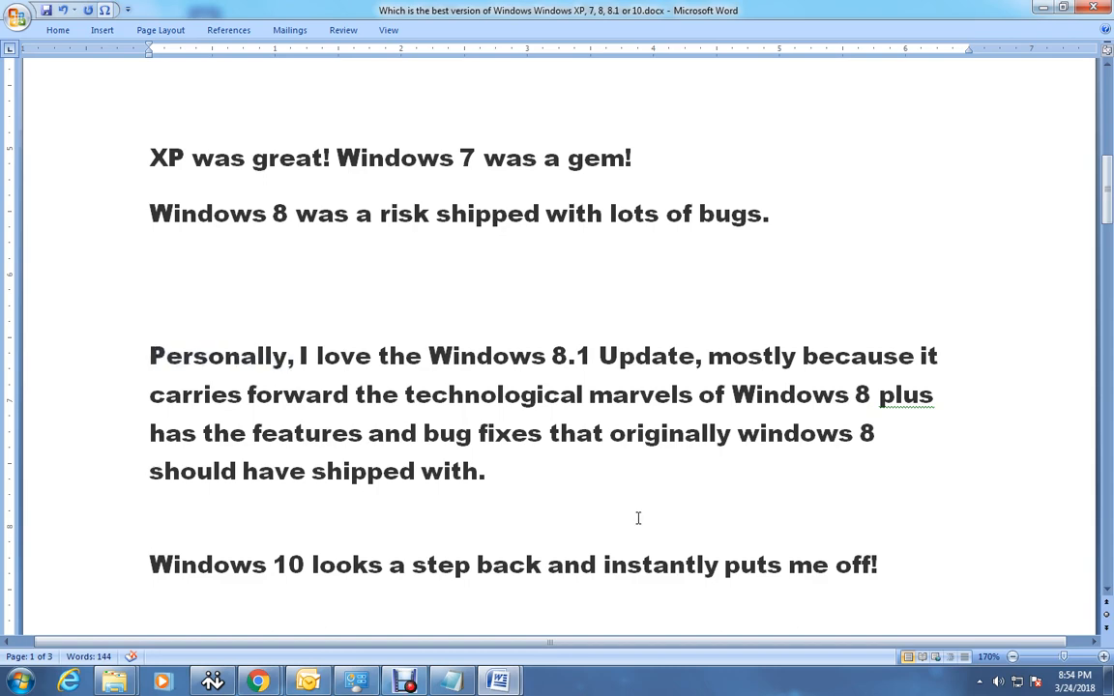
scroll(down, 3)
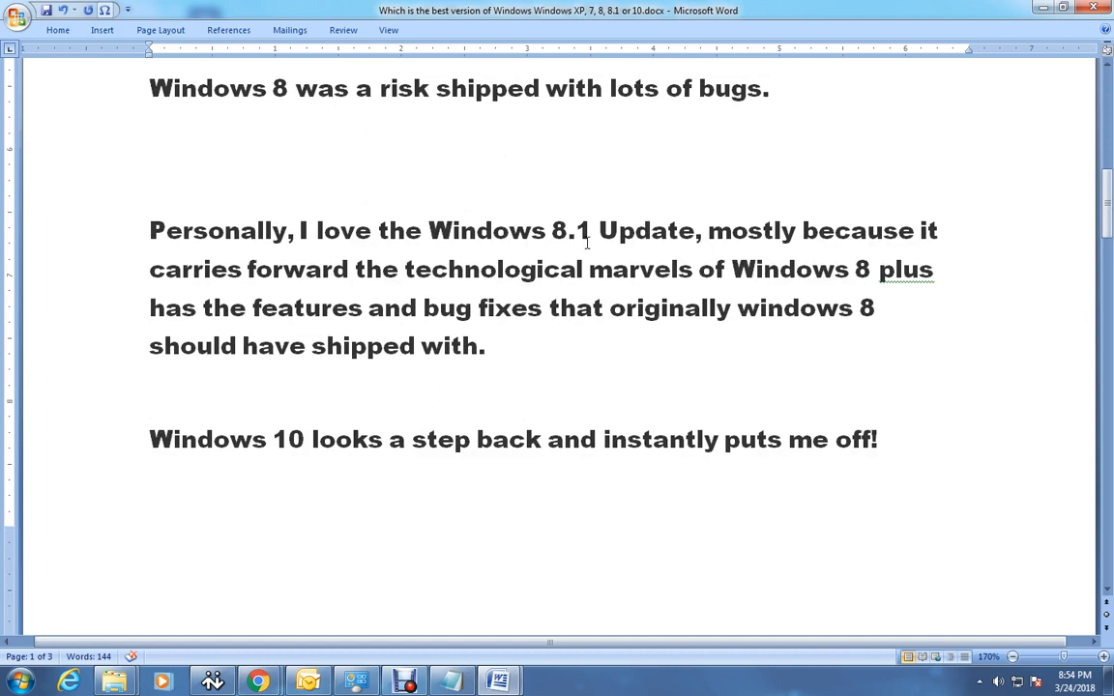
double_click(582, 230)
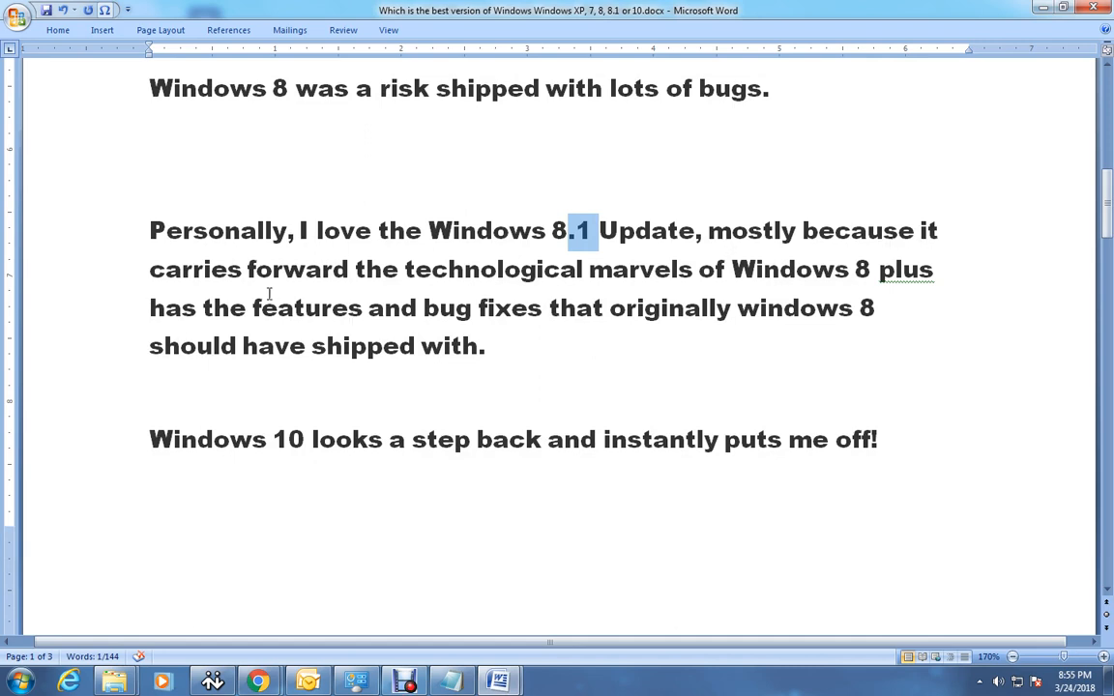
mouse_move(720, 287)
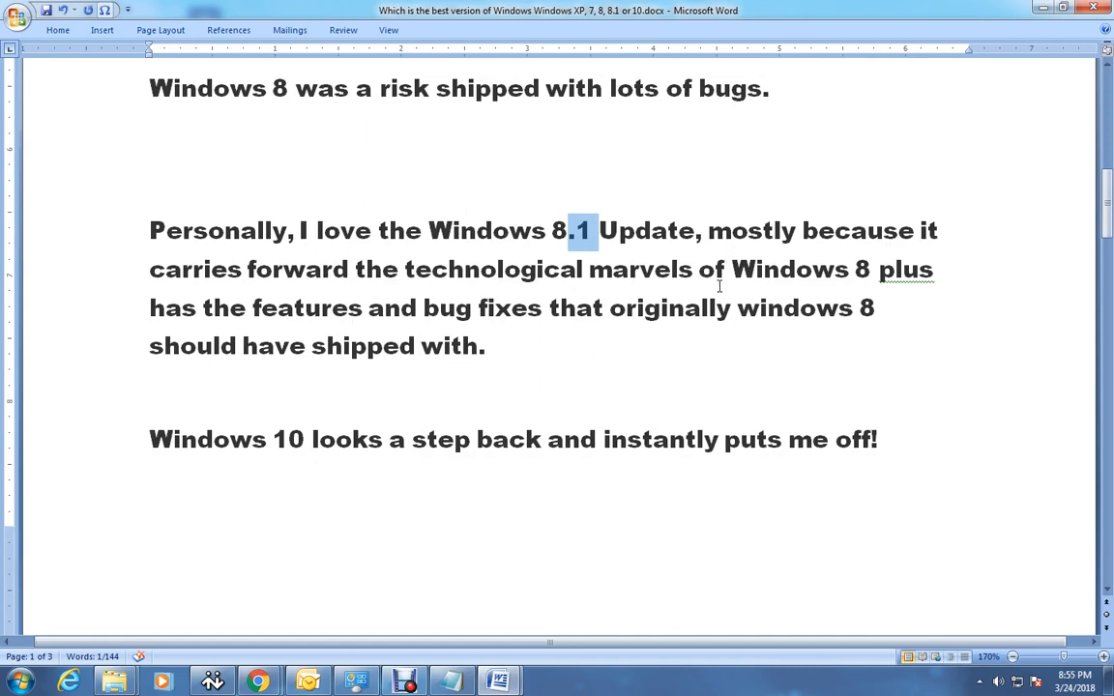
mouse_move(255, 319)
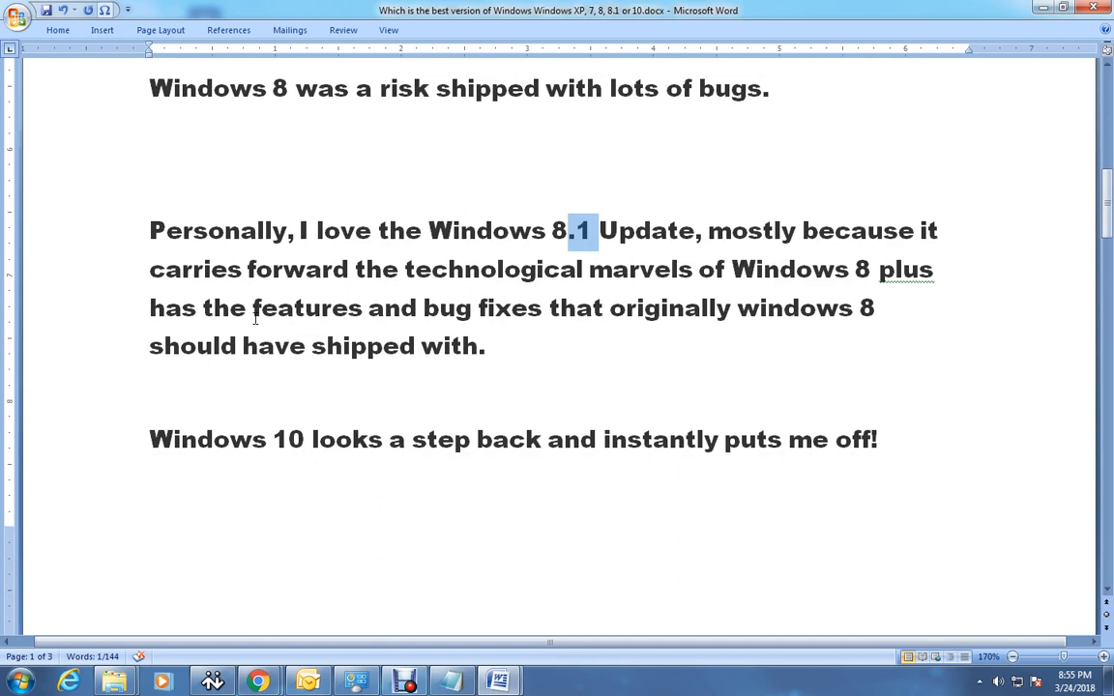
mouse_move(634, 332)
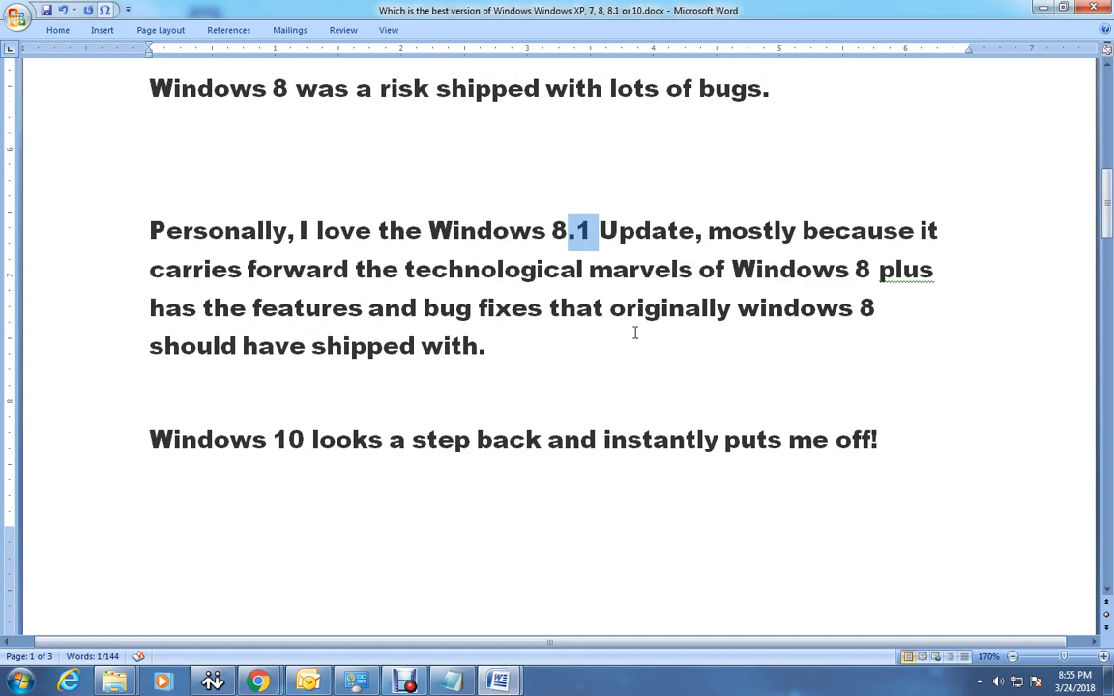
mouse_move(882, 330)
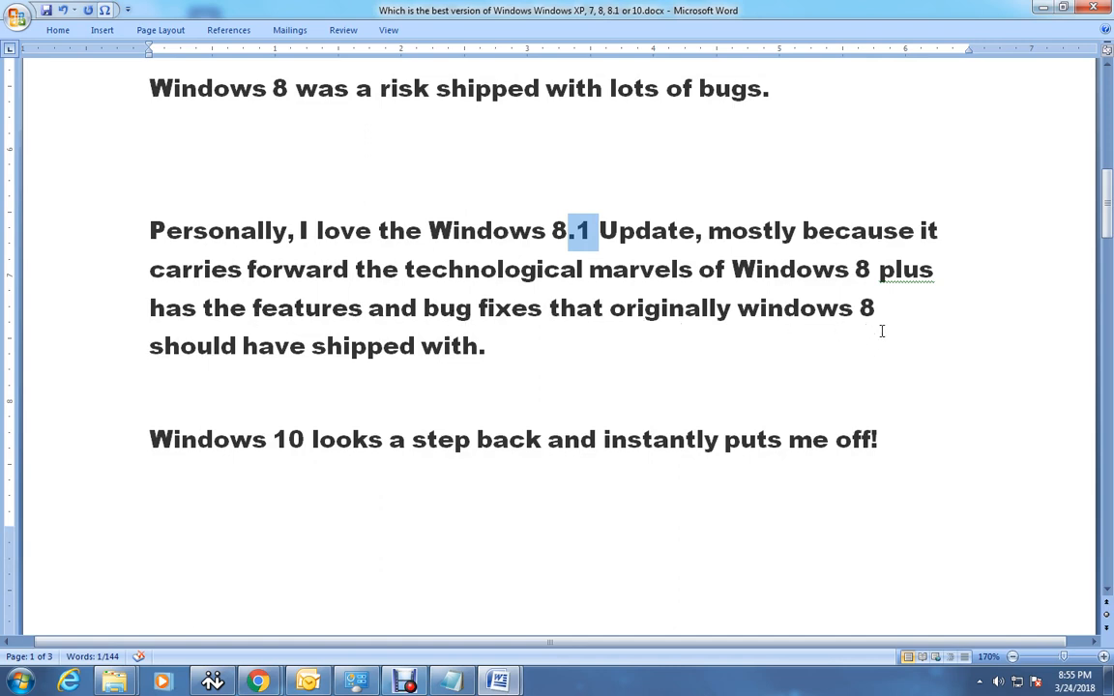
drag(575, 230, 486, 345)
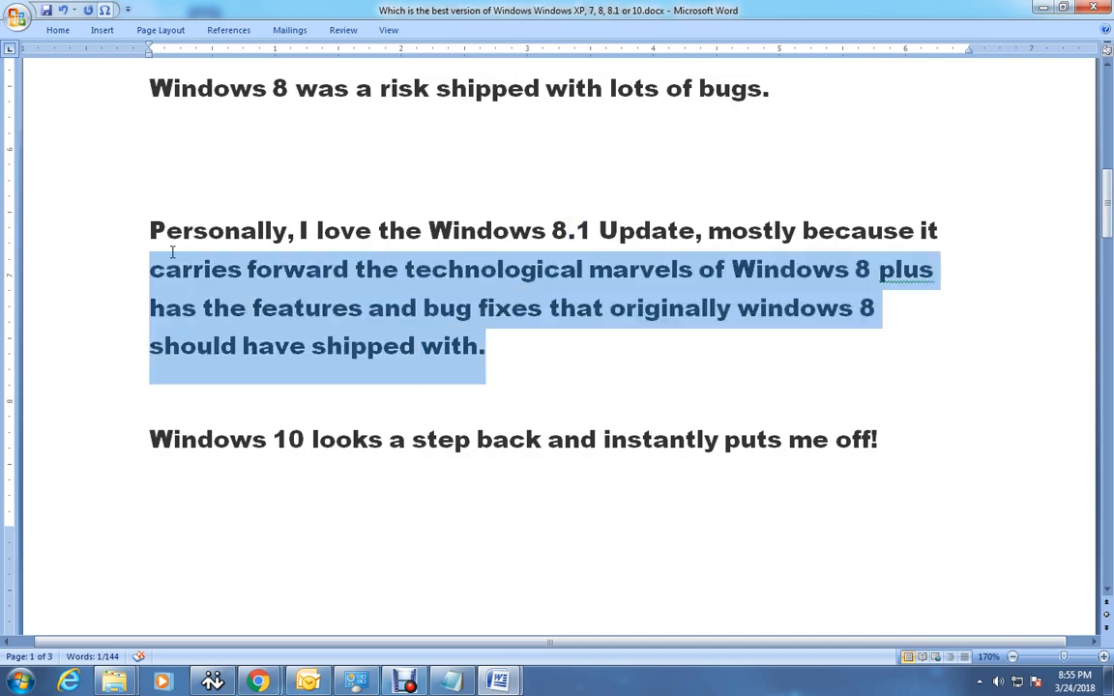
click(620, 375)
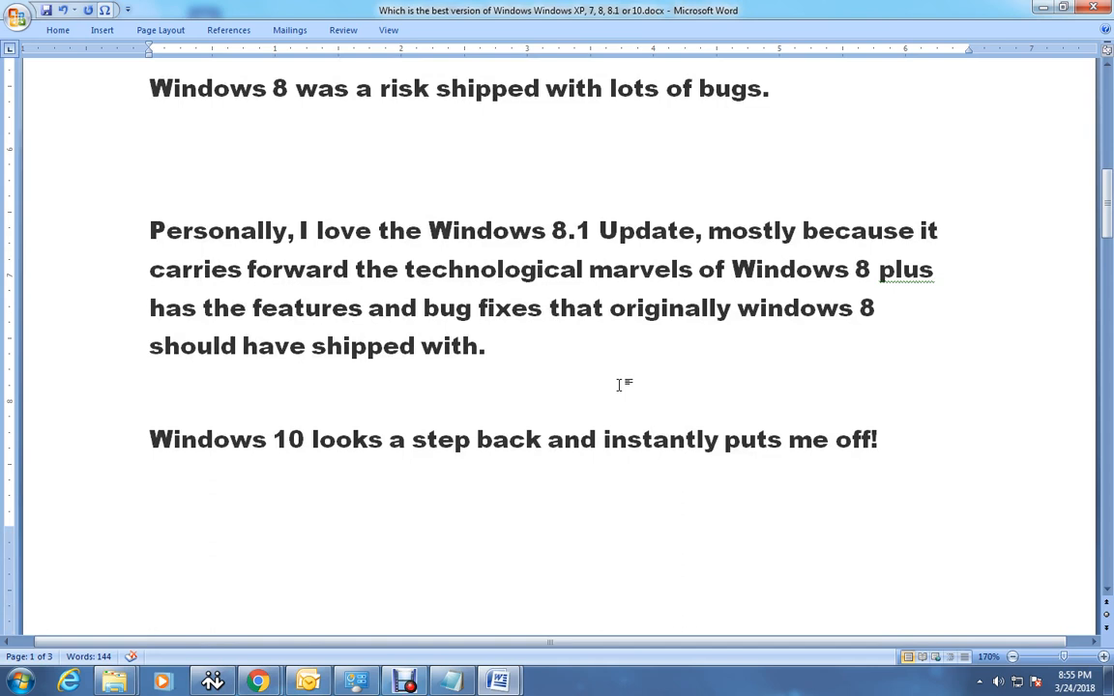
click(149, 400)
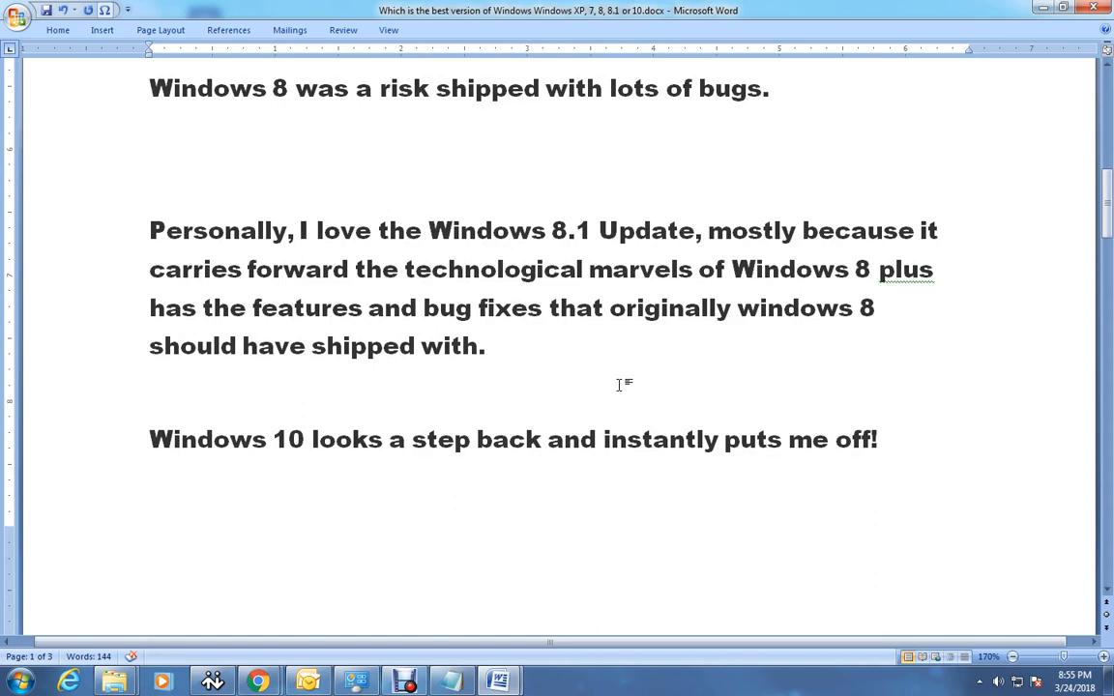
click(150, 399)
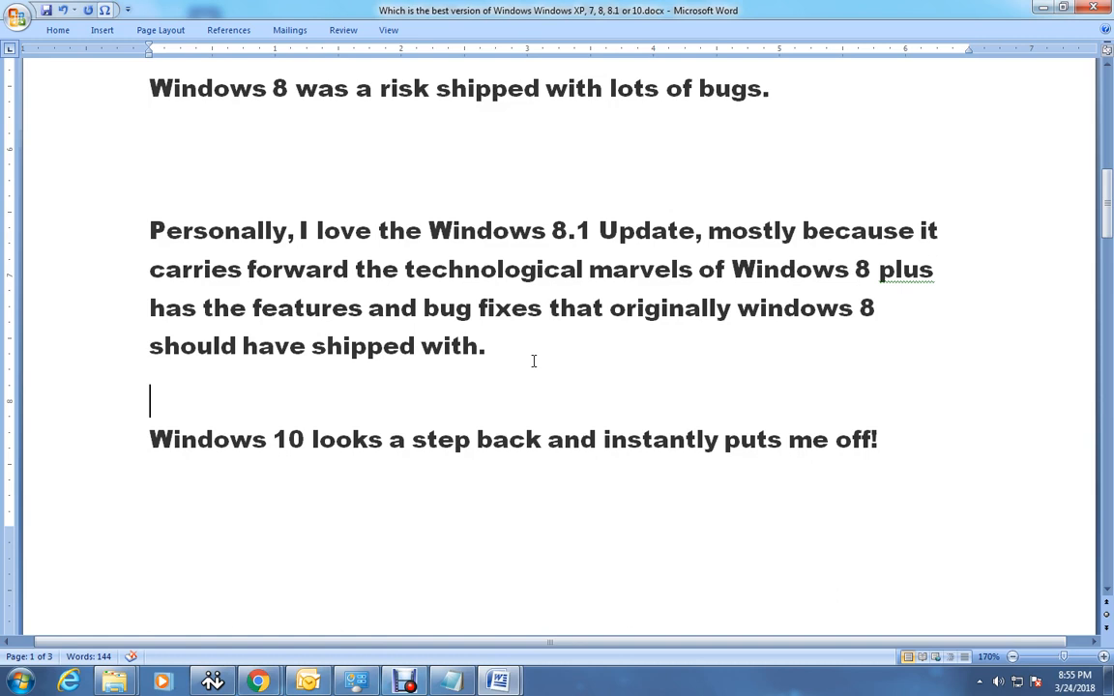
Step: Scroll past the Windows 10 sentence down to the numbered 8.1 feature list on page 2
scroll(down, 3)
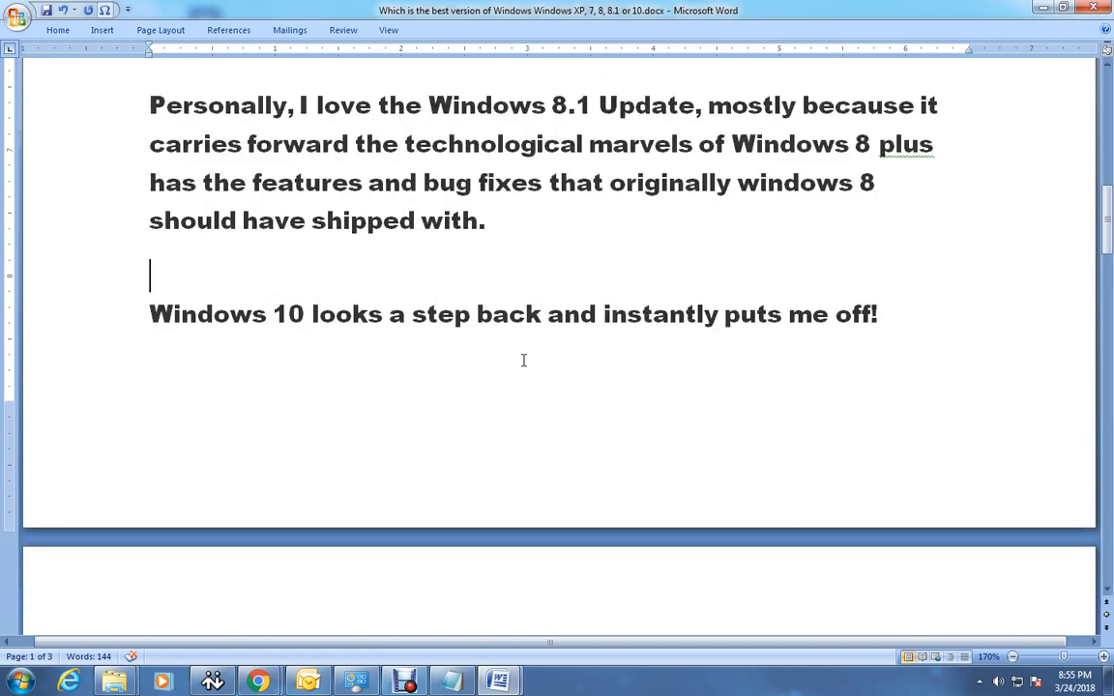
mouse_move(565, 340)
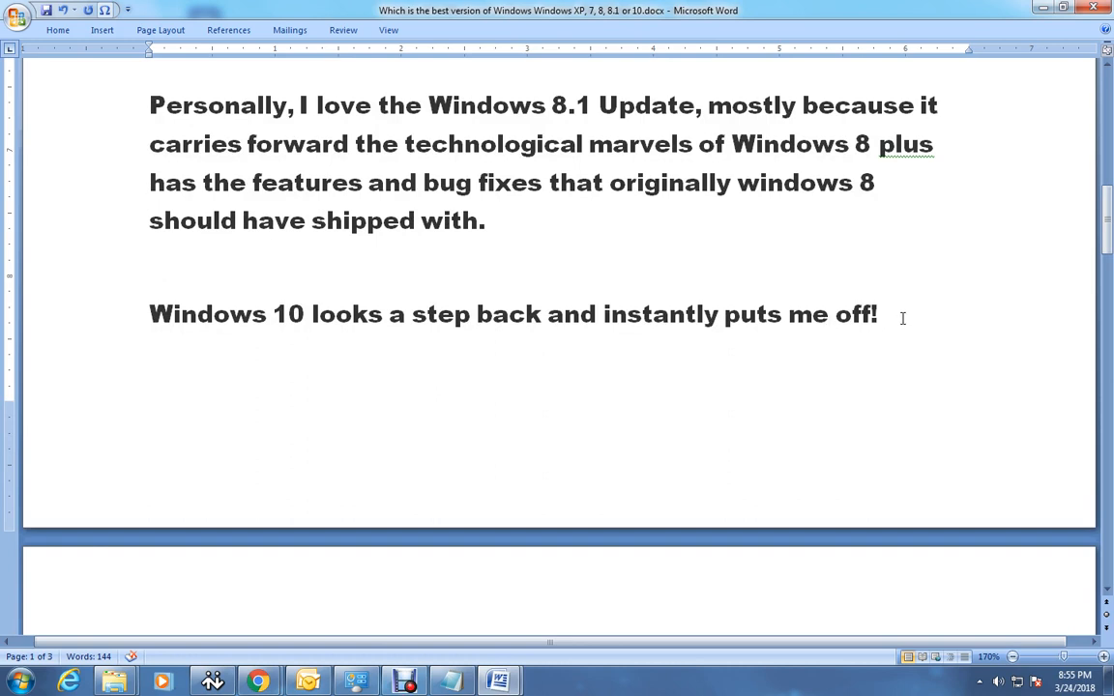
mouse_move(421, 400)
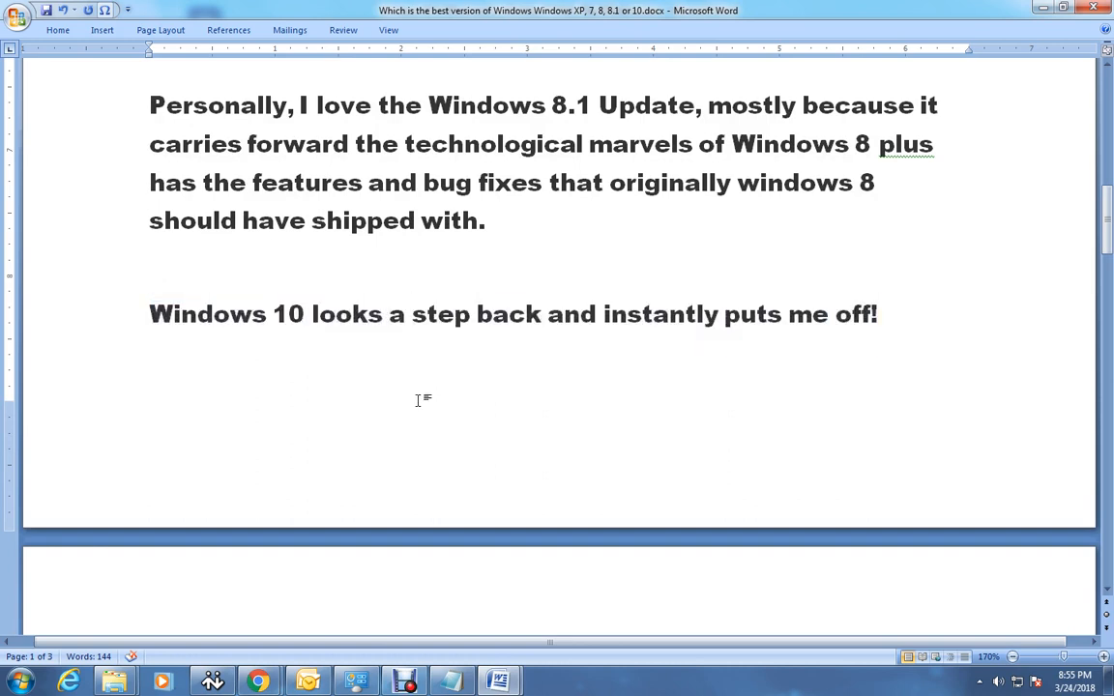
click(413, 313)
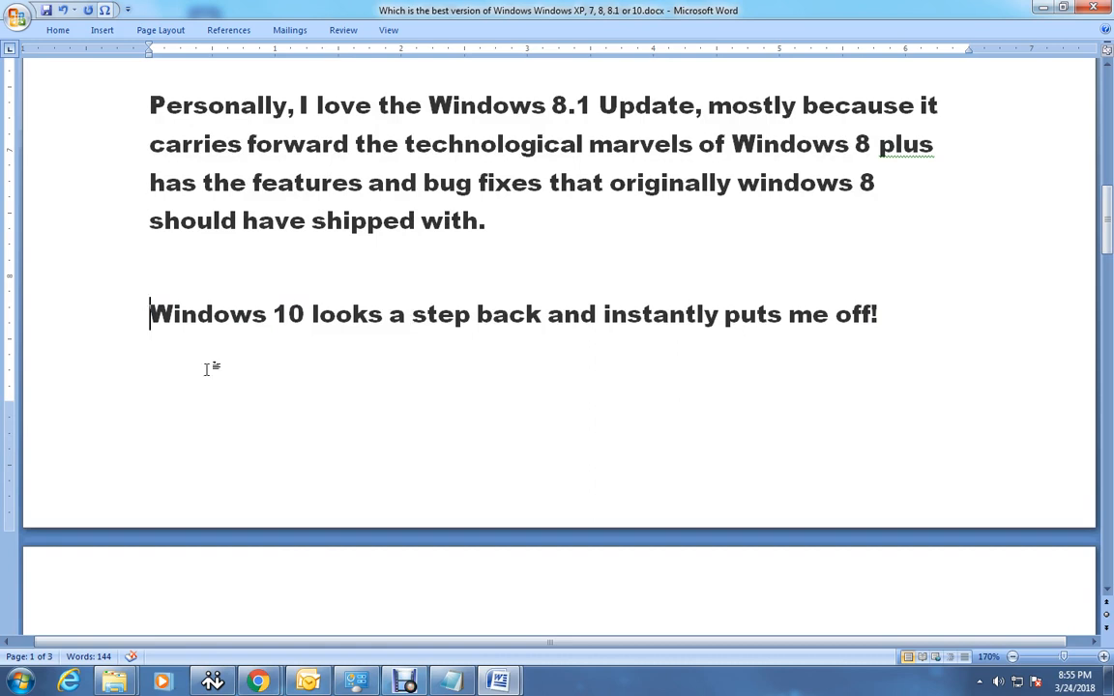
scroll(down, 3)
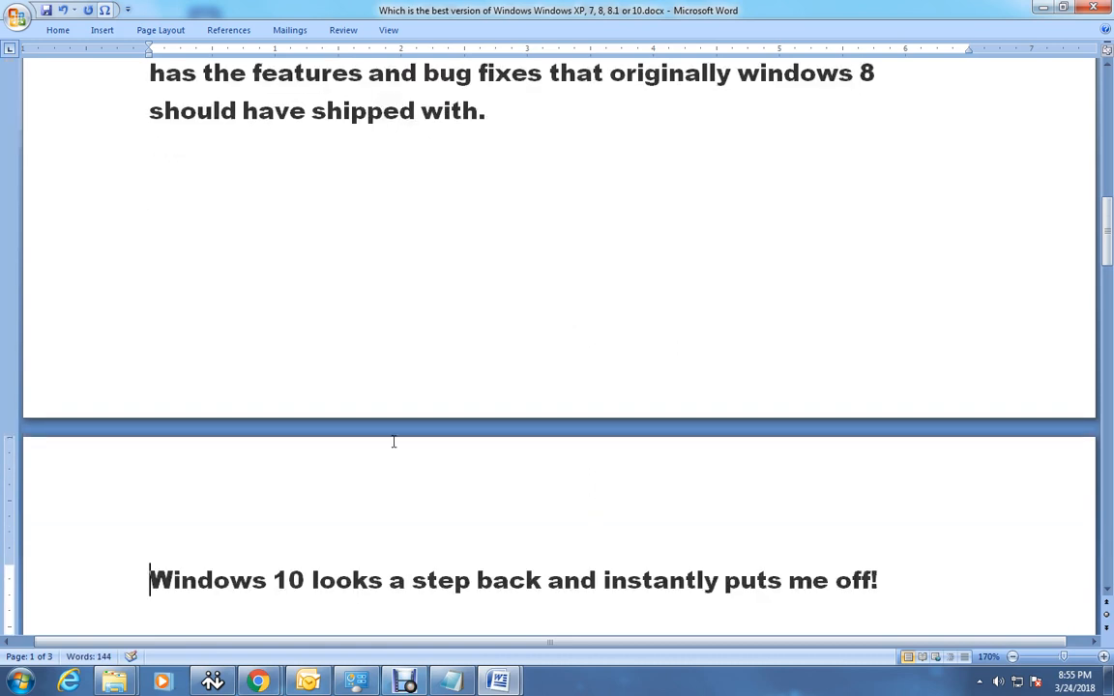
scroll(down, 3)
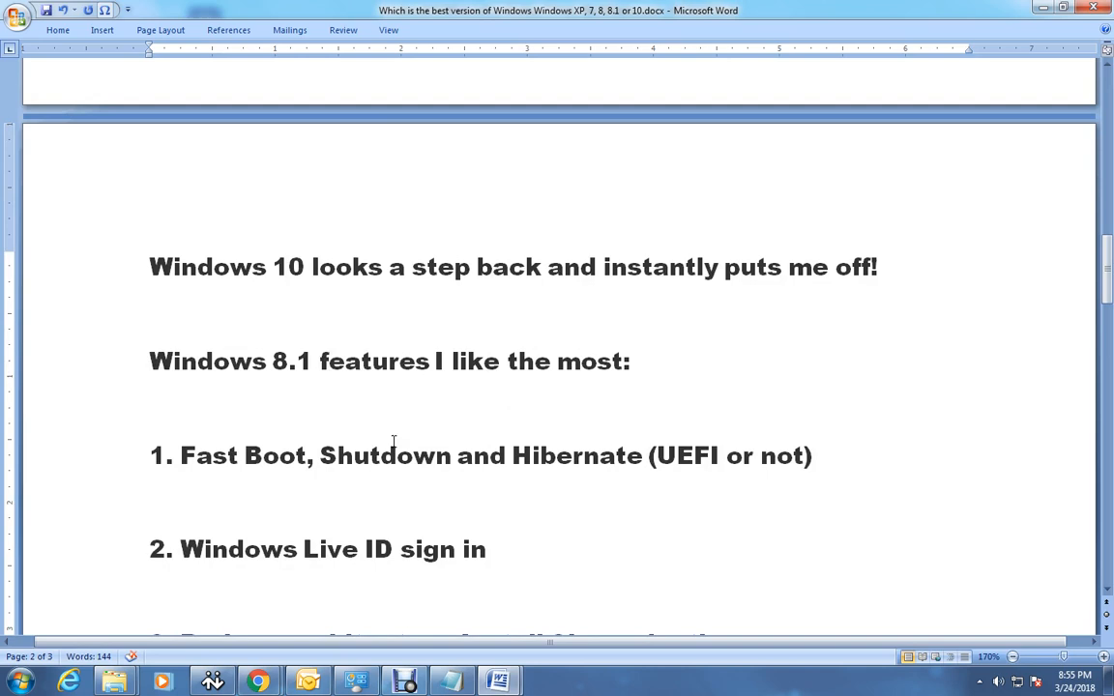
click(152, 267)
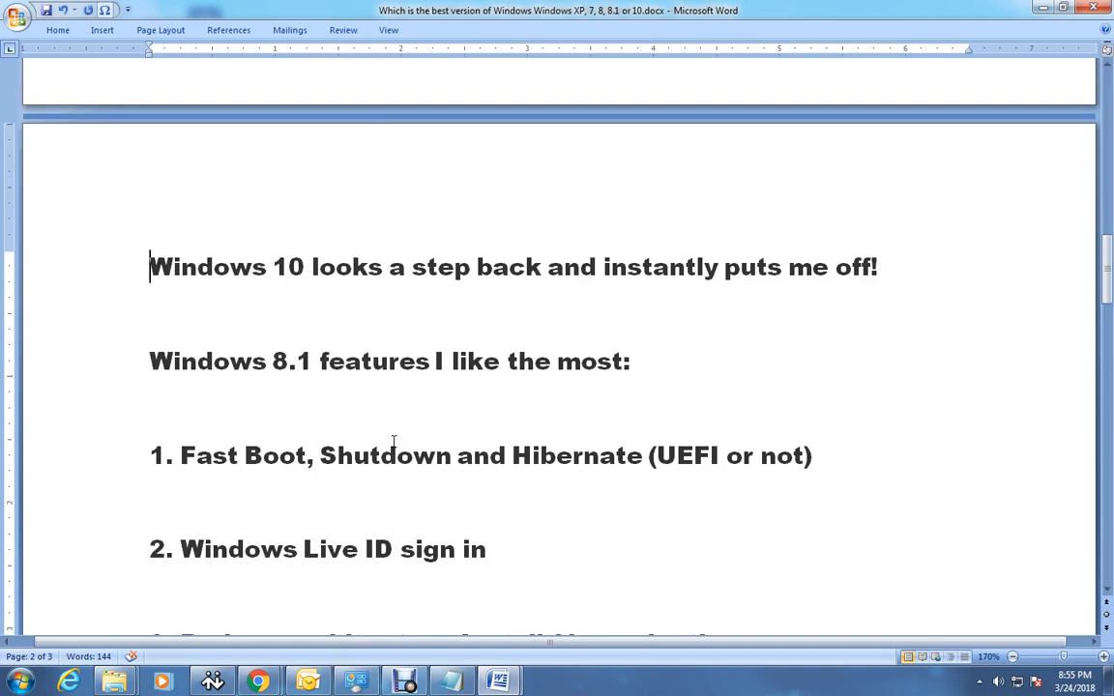
mouse_move(221, 274)
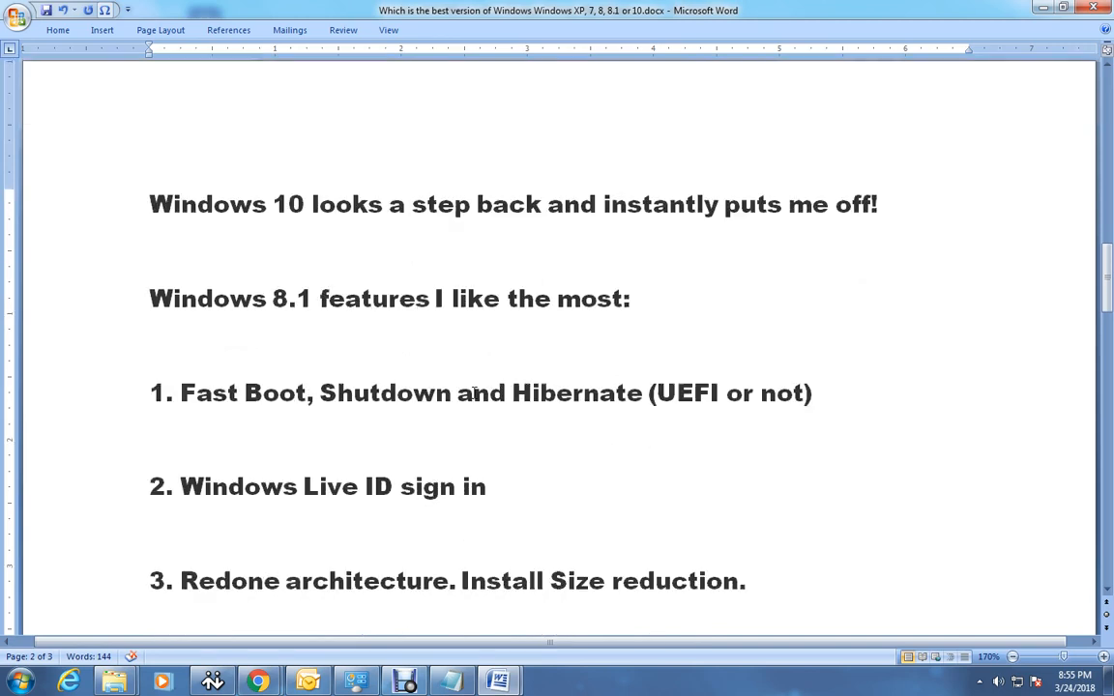
scroll(up, 3)
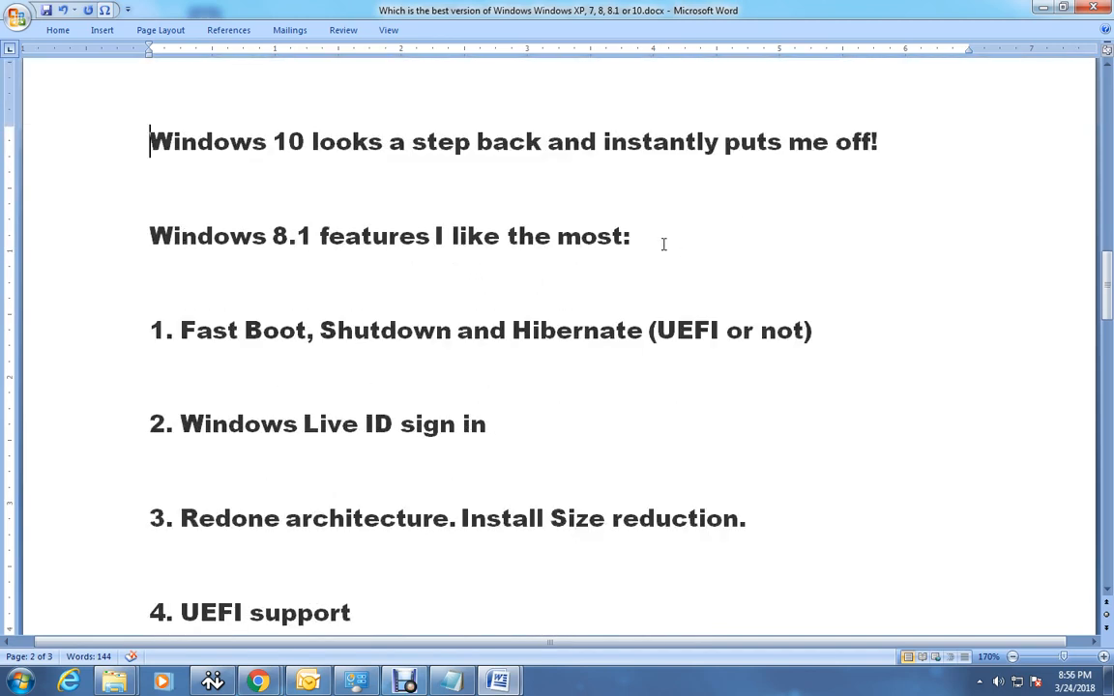
mouse_move(700, 431)
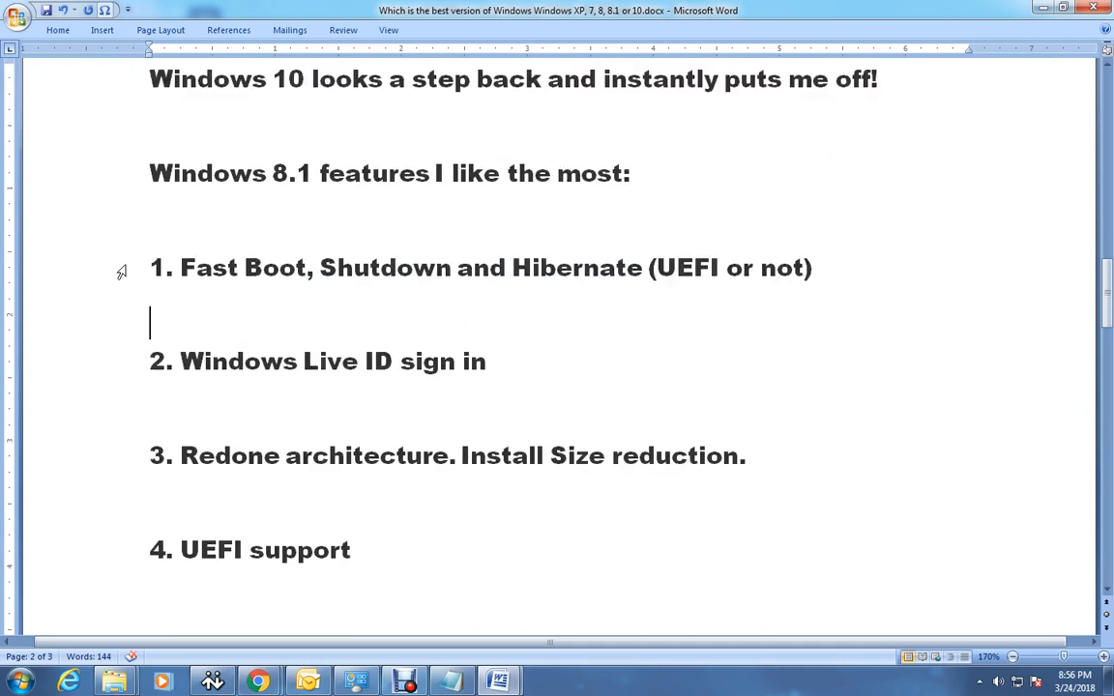
Step: Highlight 'Shutdown and Hibernate' in feature 1, clear it, then point at Windows Live ID sign in
click(397, 268)
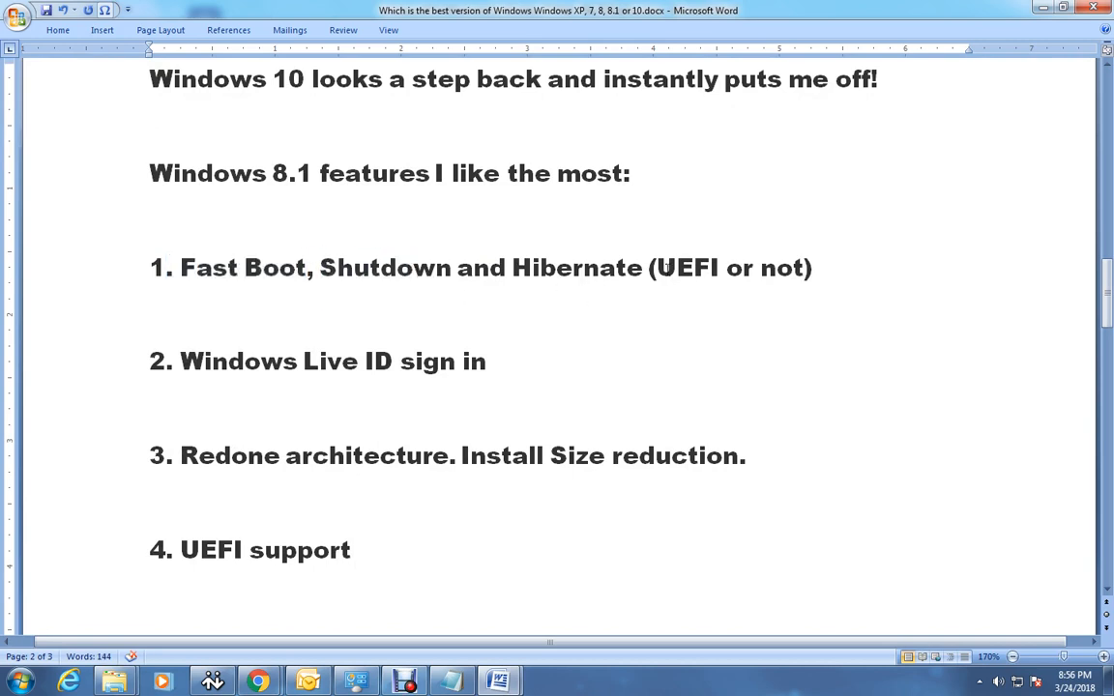
click(813, 268)
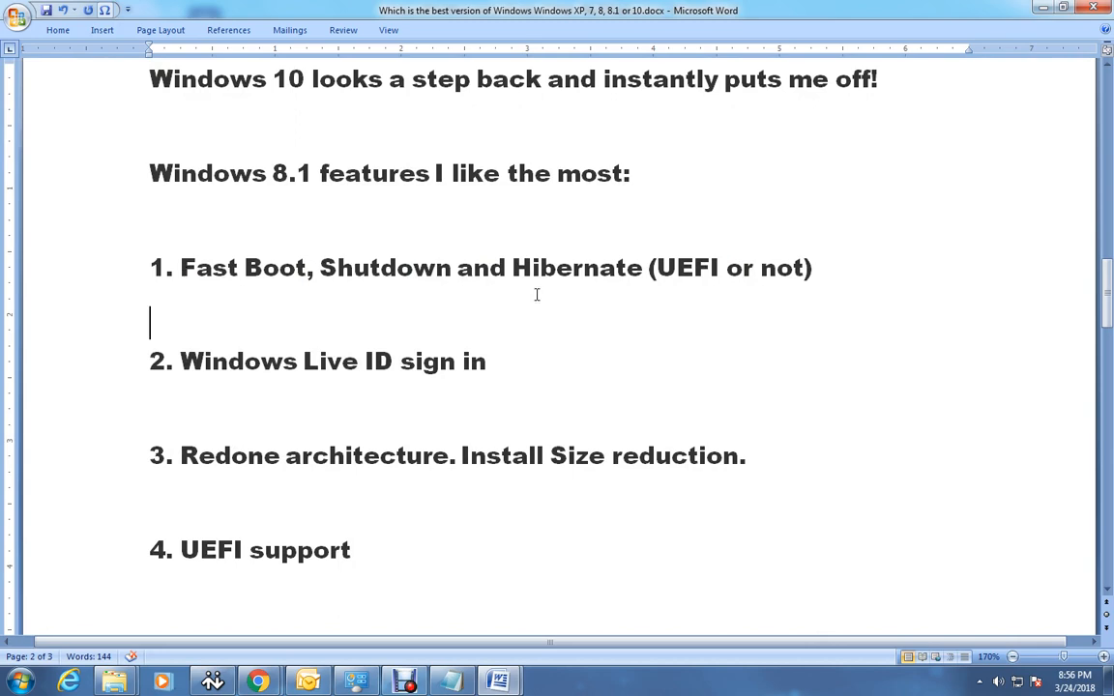
drag(311, 268, 645, 268)
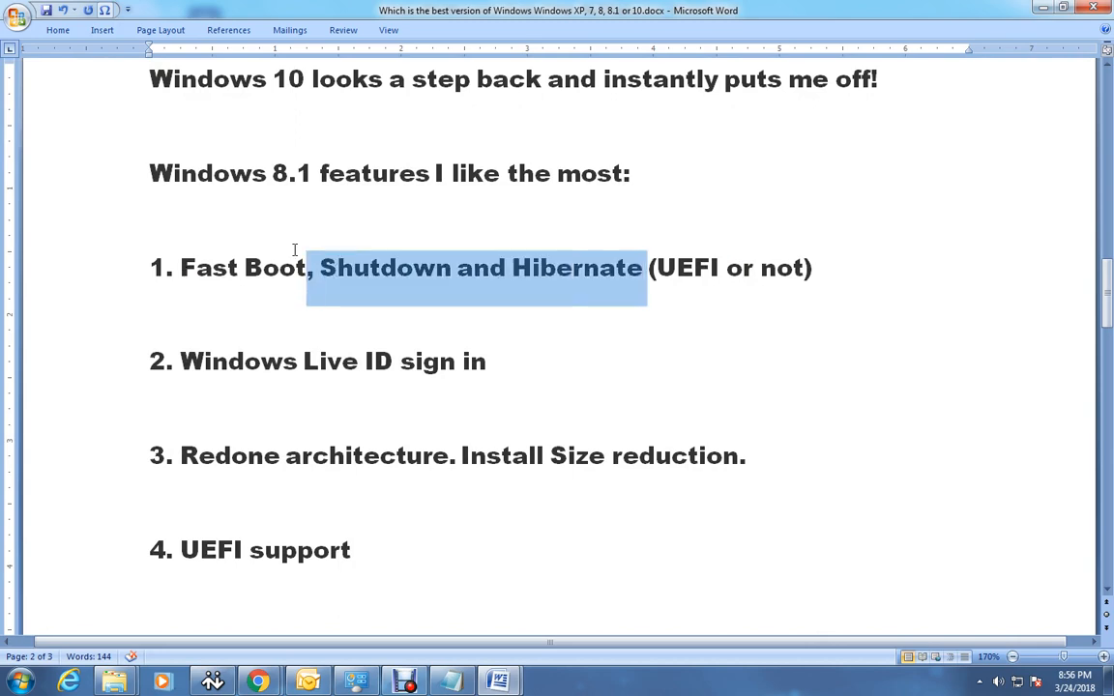
scroll(down, 3)
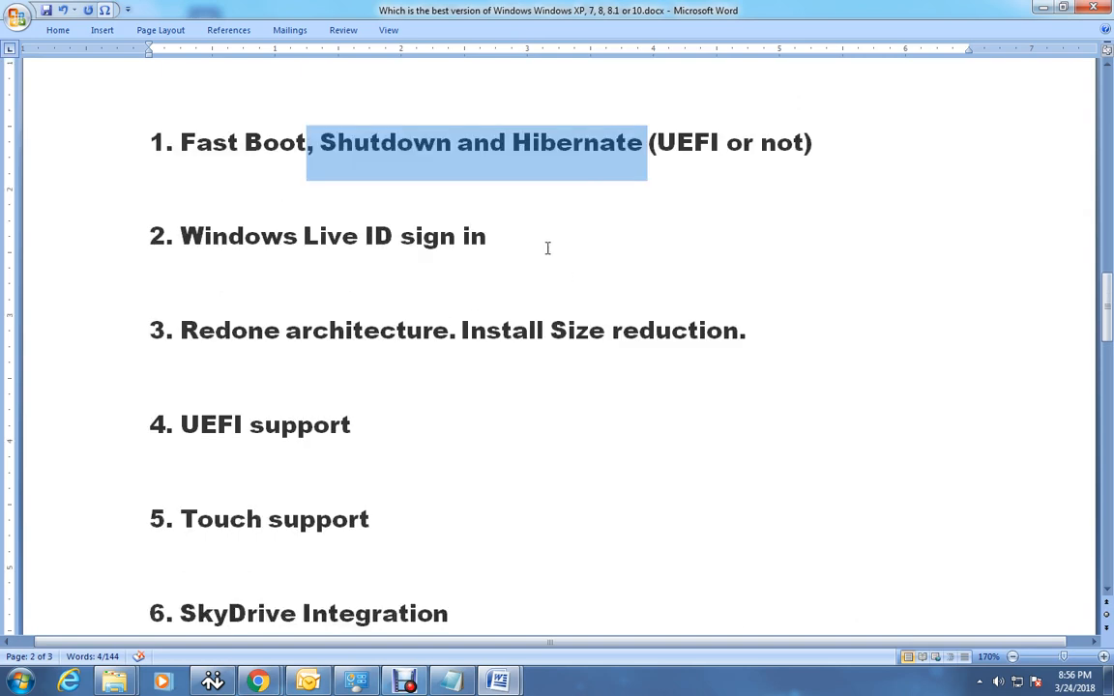
click(548, 247)
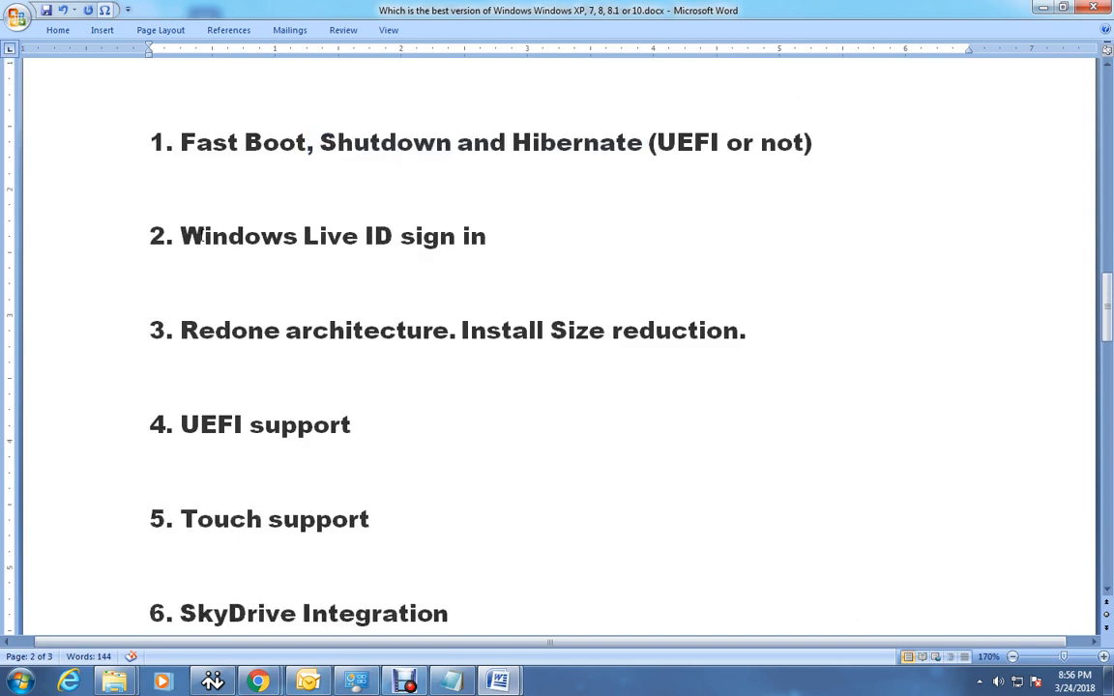
triple_click(333, 236)
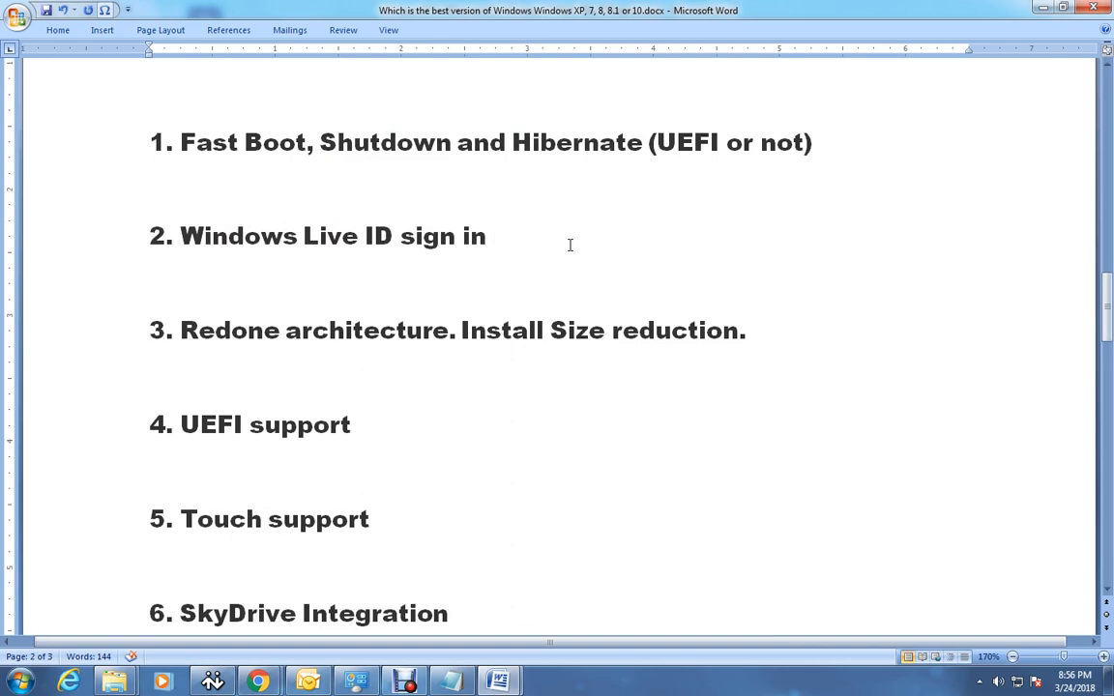
click(489, 236)
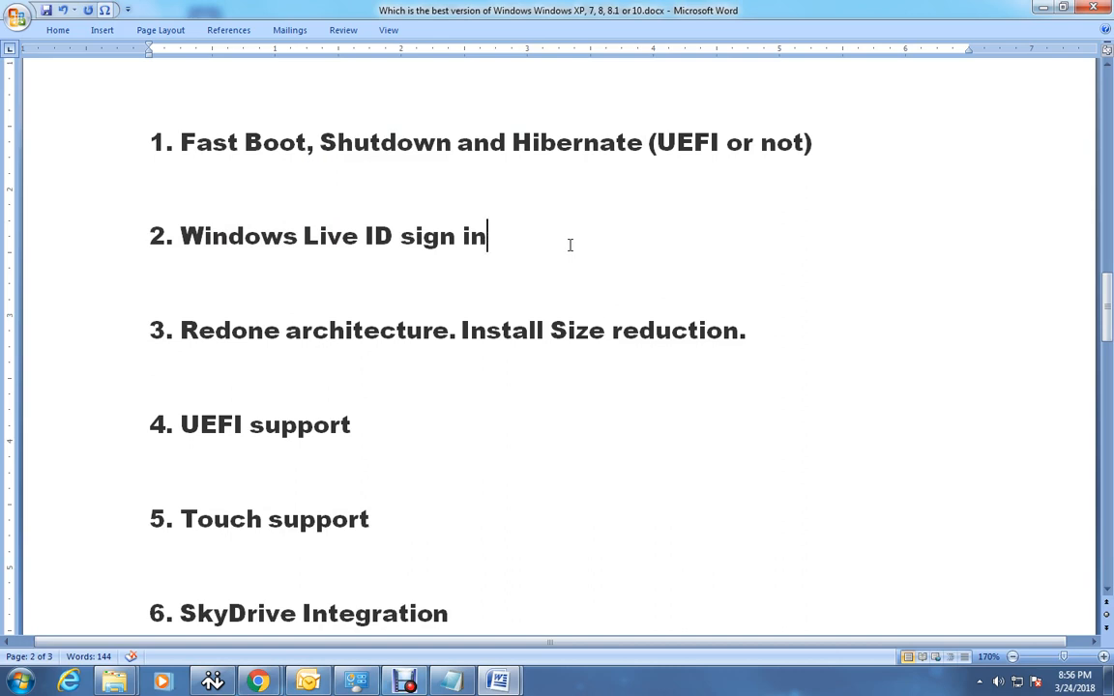
mouse_move(547, 240)
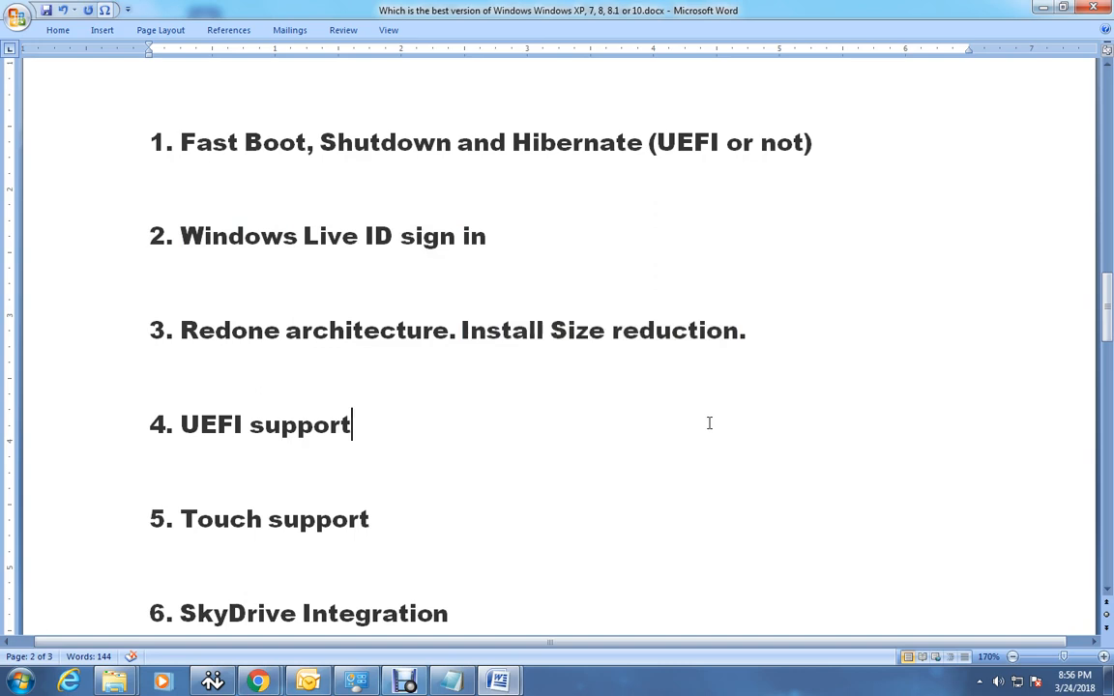
scroll(up, 3)
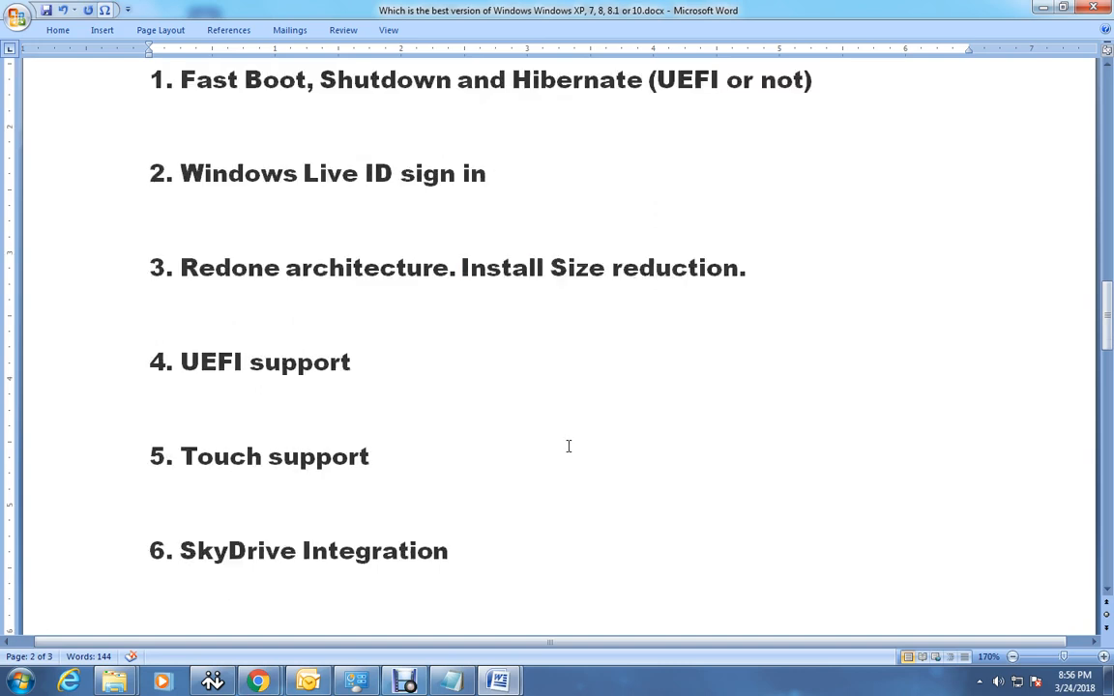
double_click(264, 299)
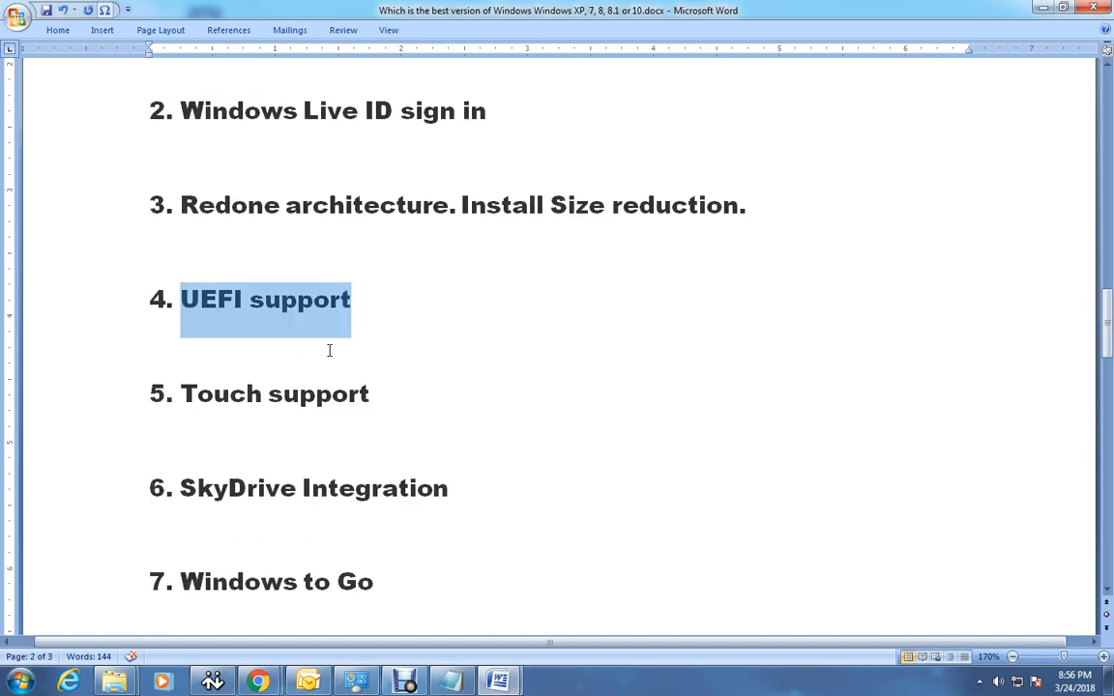
click(424, 403)
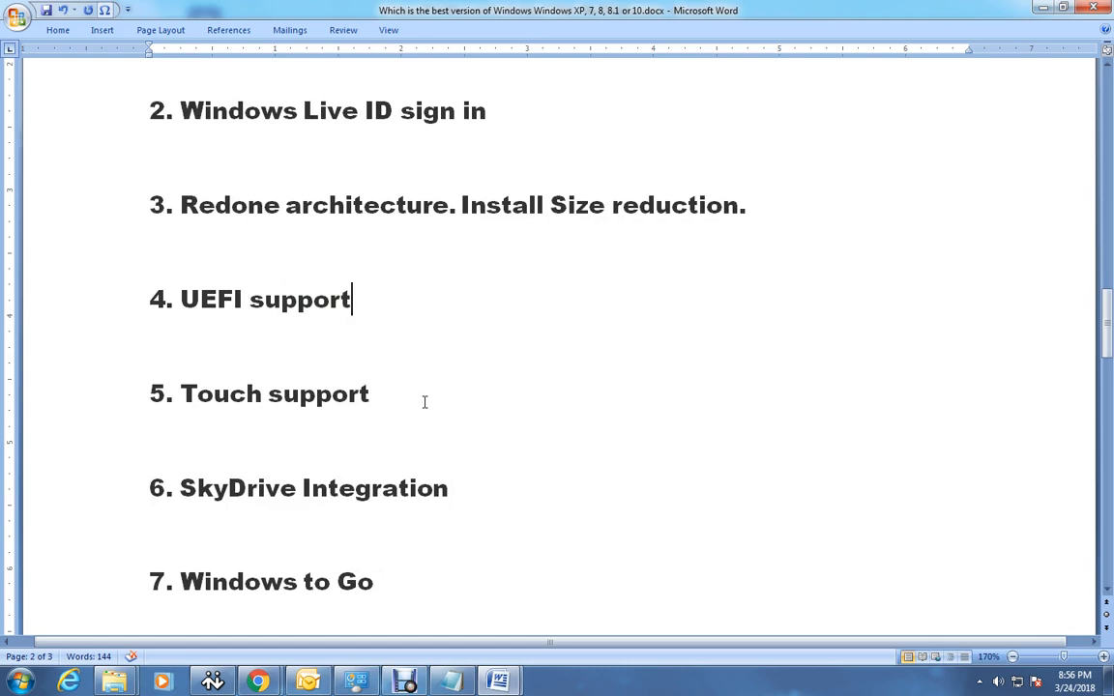
scroll(down, 3)
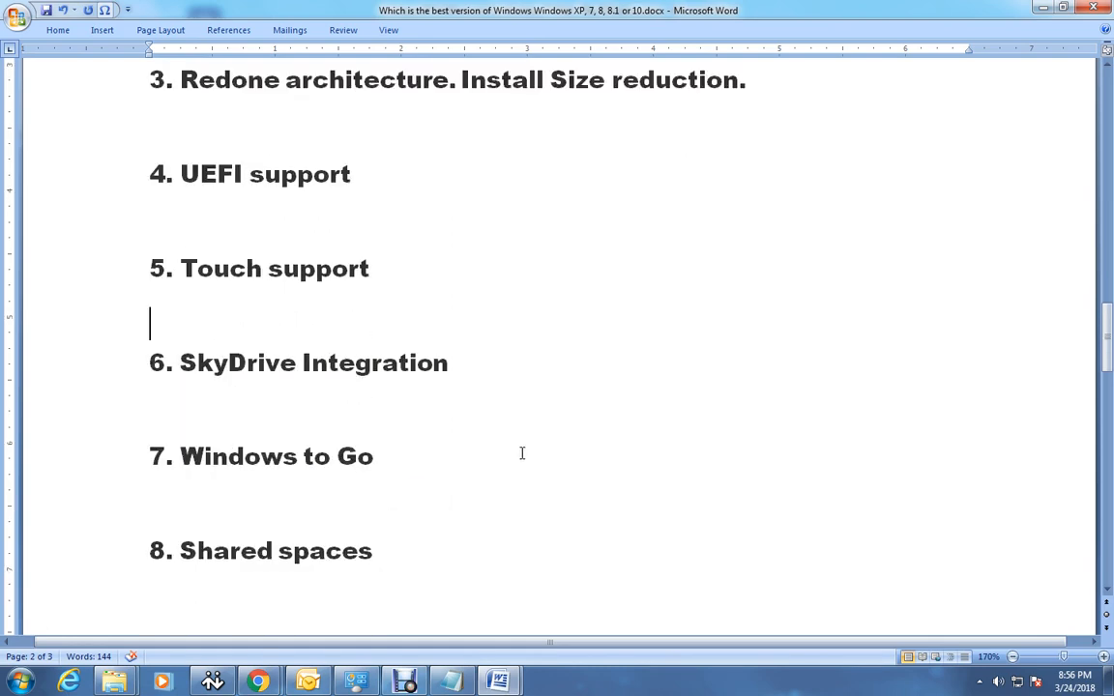
mouse_move(485, 371)
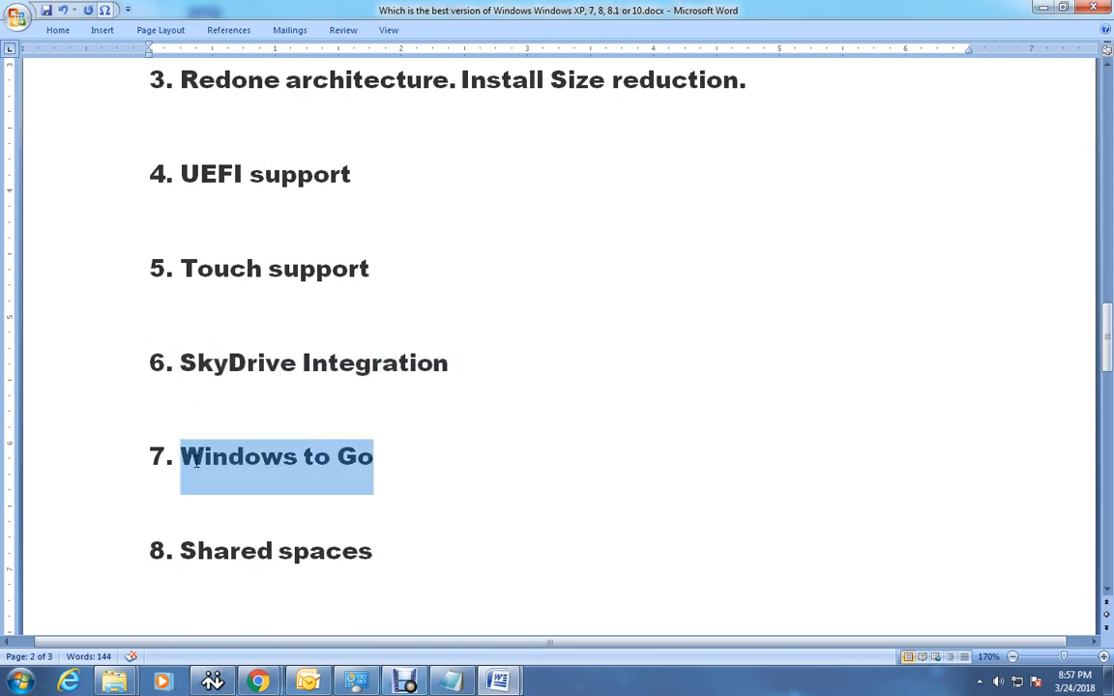
scroll(down, 3)
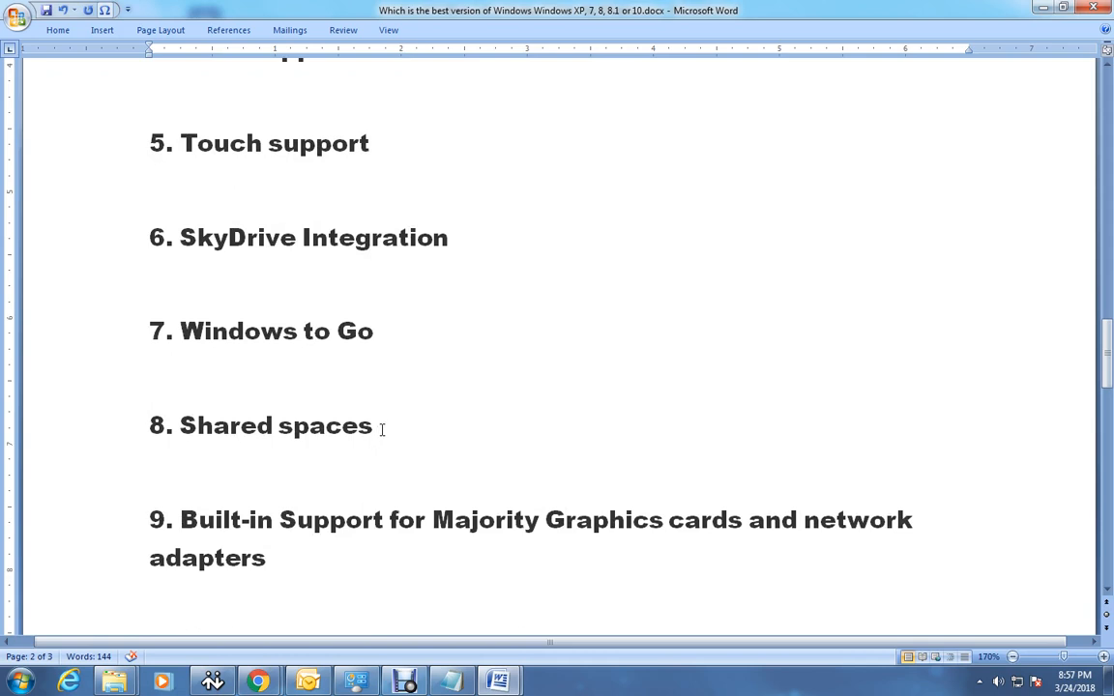
mouse_move(483, 552)
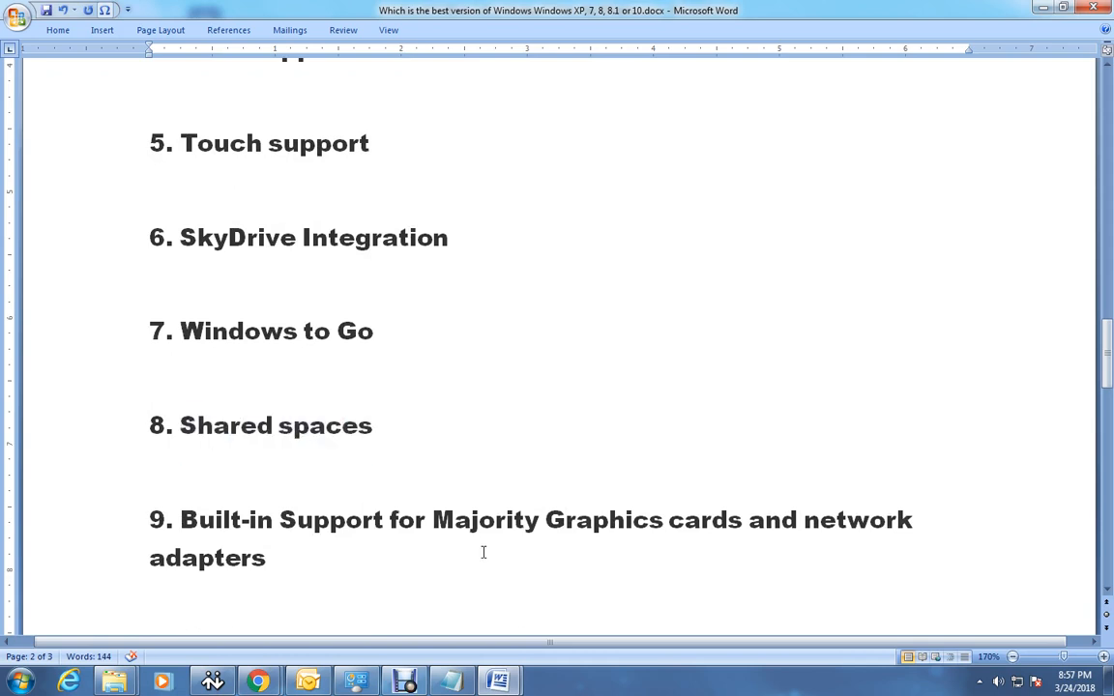
scroll(down, 3)
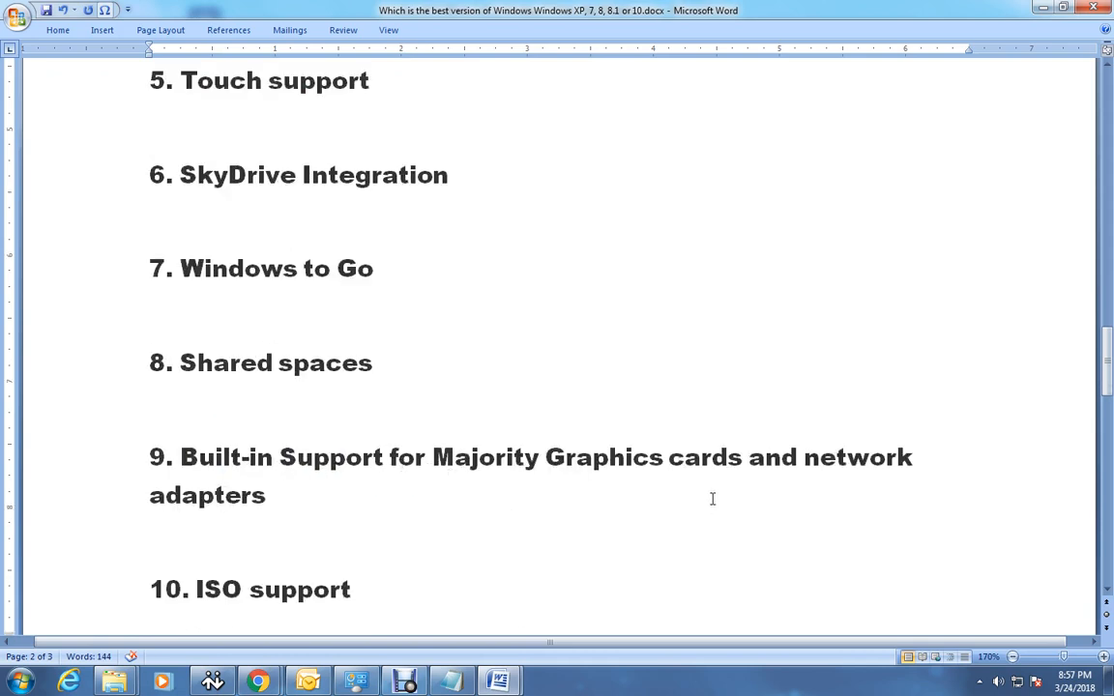
click(374, 363)
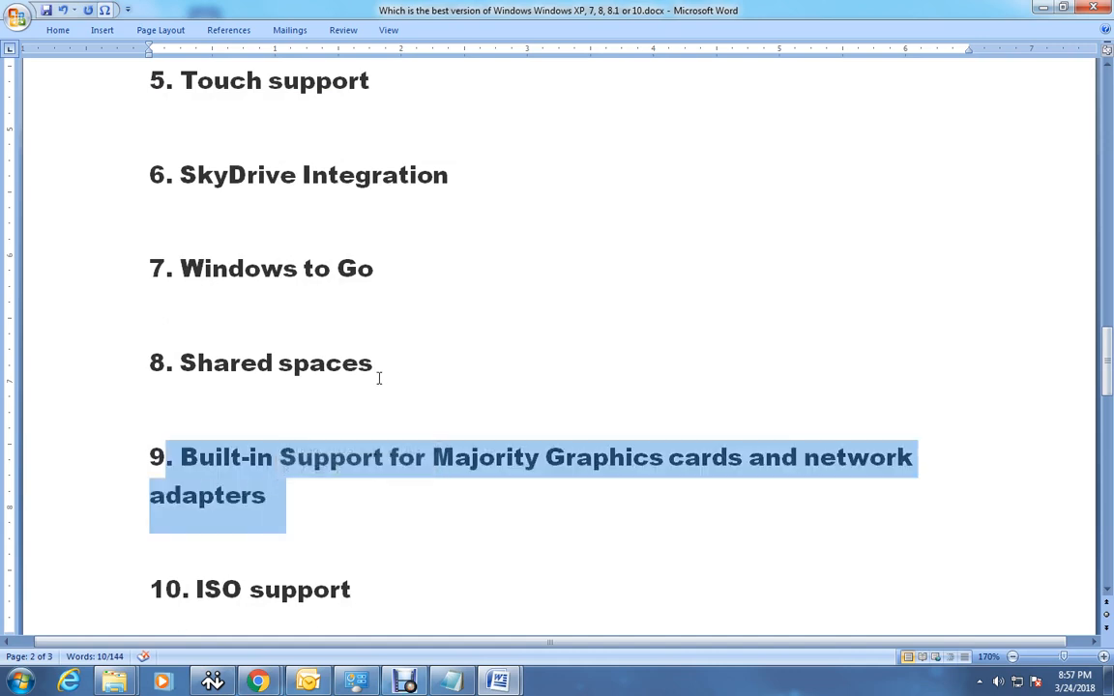
click(527, 331)
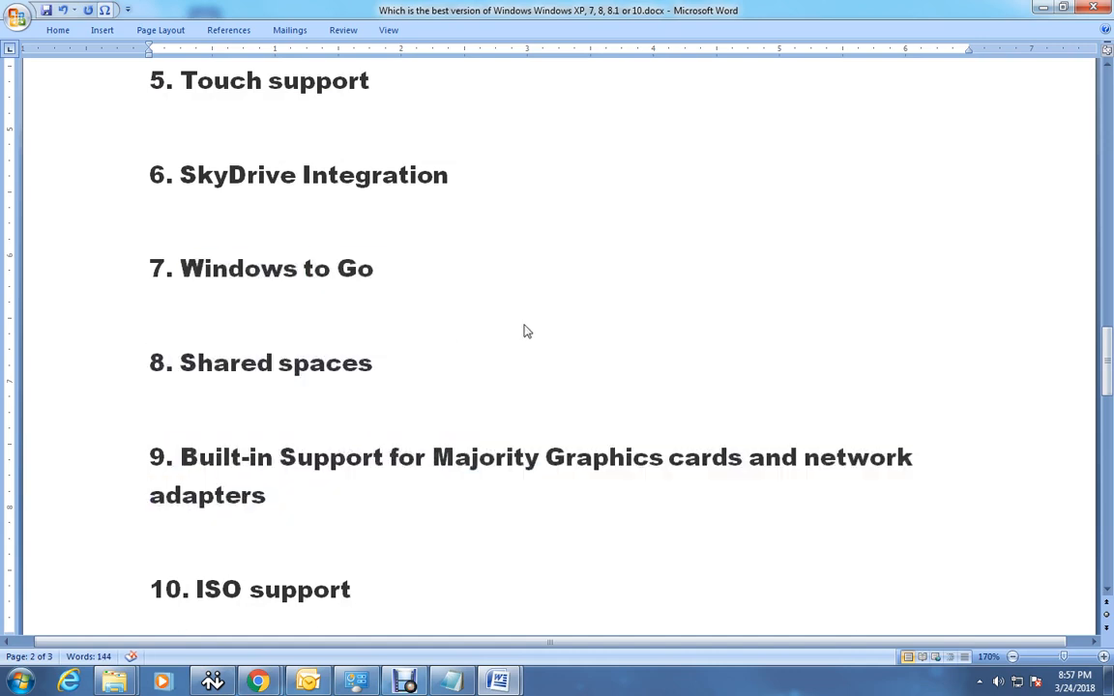
mouse_move(535, 348)
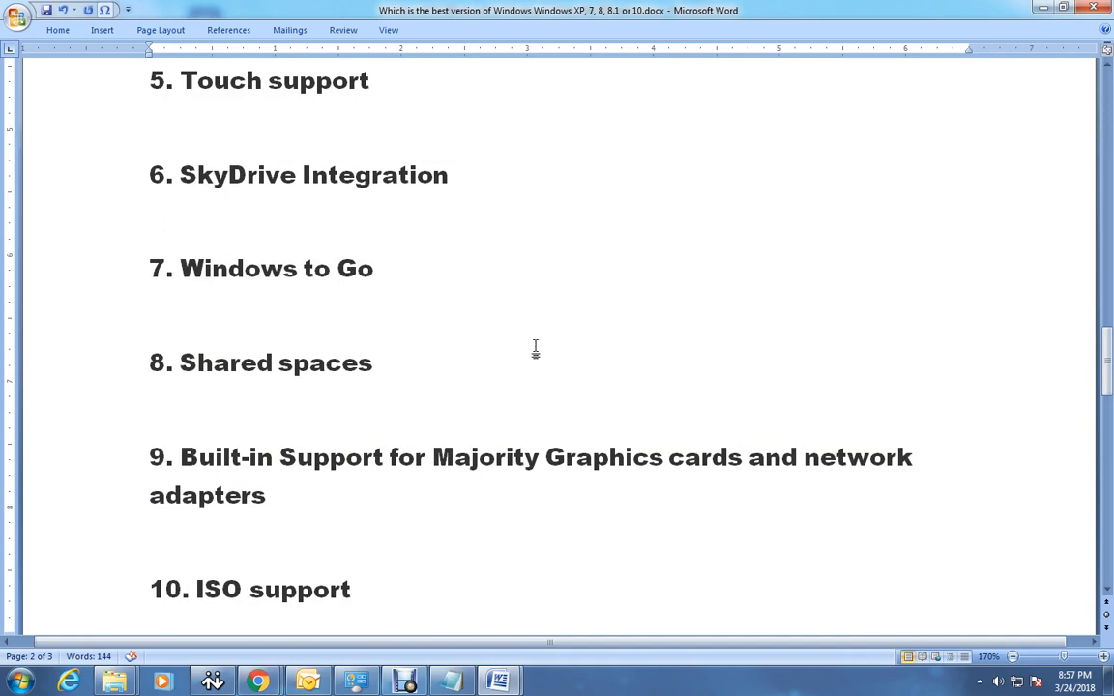
scroll(down, 3)
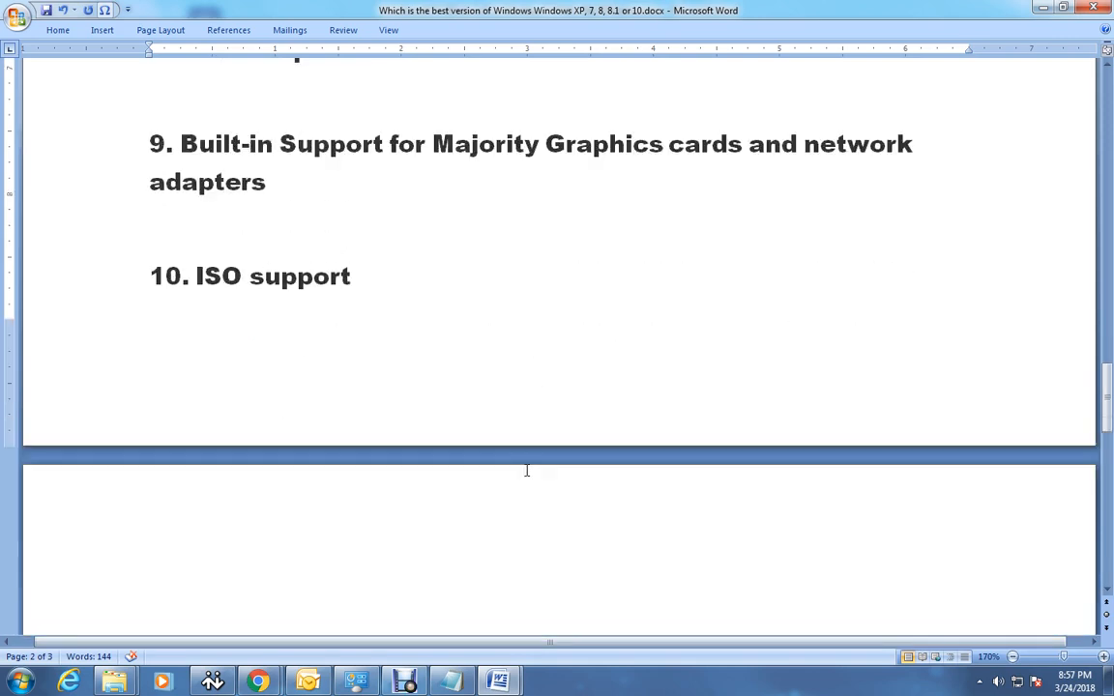
mouse_move(442, 312)
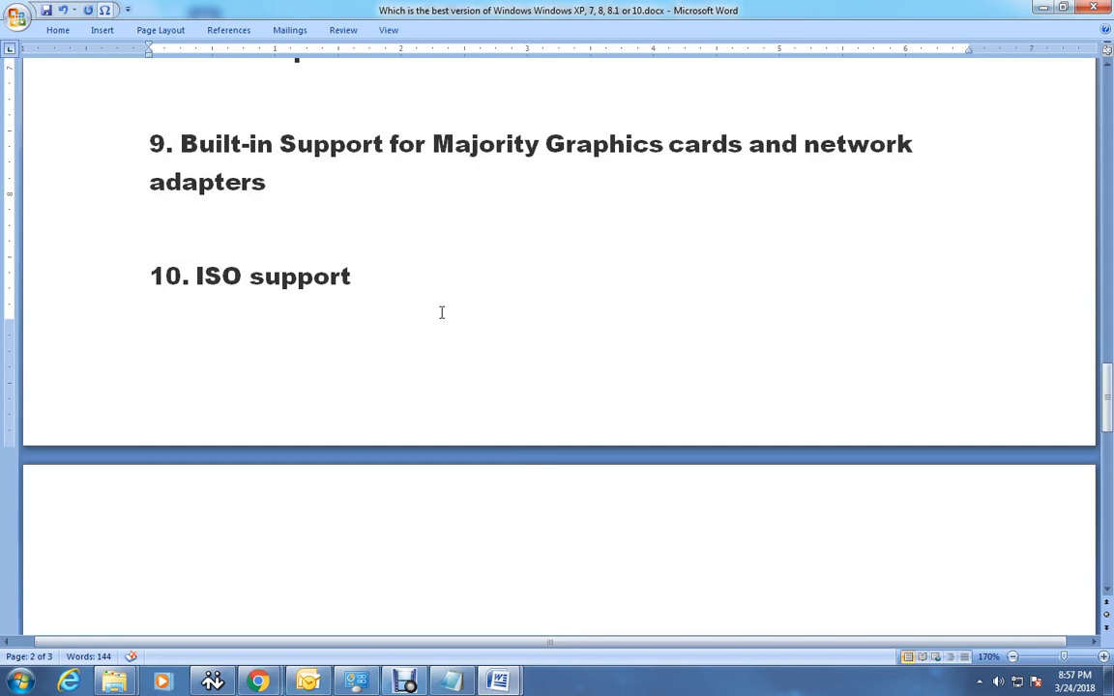
Step: Scroll to page 3 and highlight the 'Windows Refresh/Reset' feature while explaining it
scroll(down, 3)
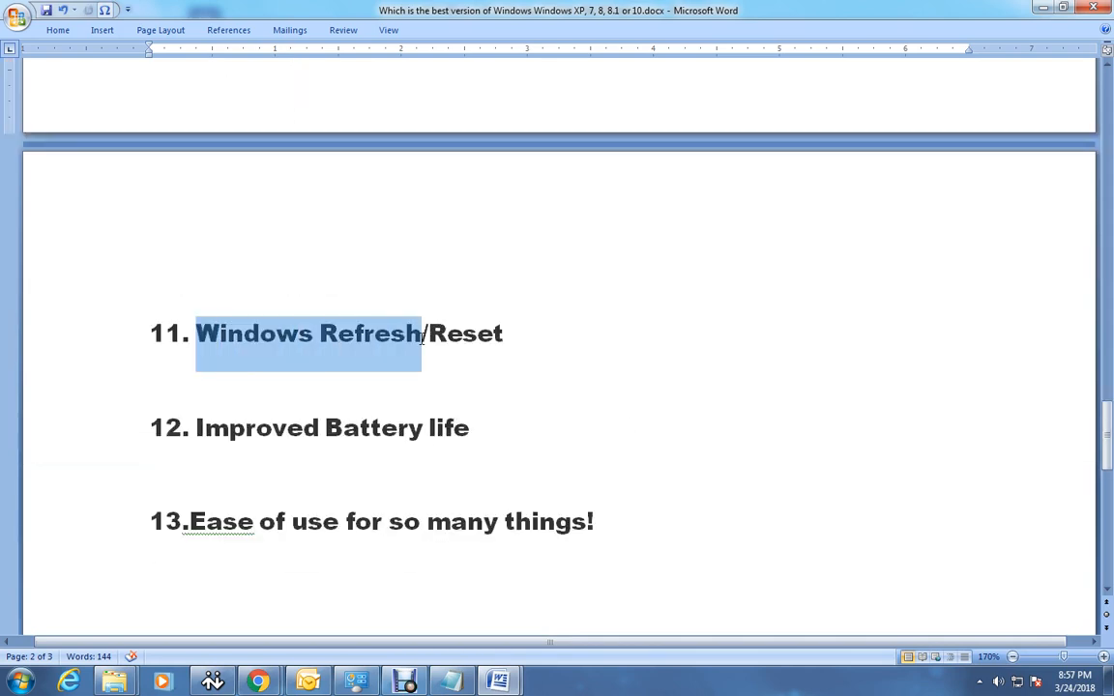
drag(425, 334, 503, 348)
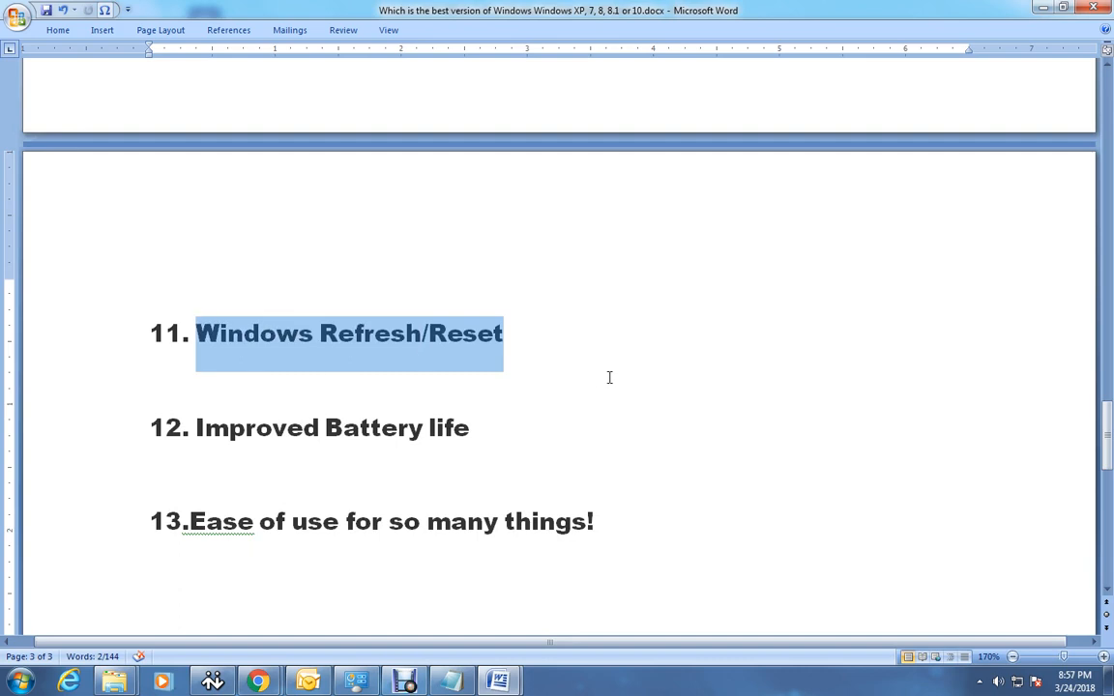
mouse_move(605, 387)
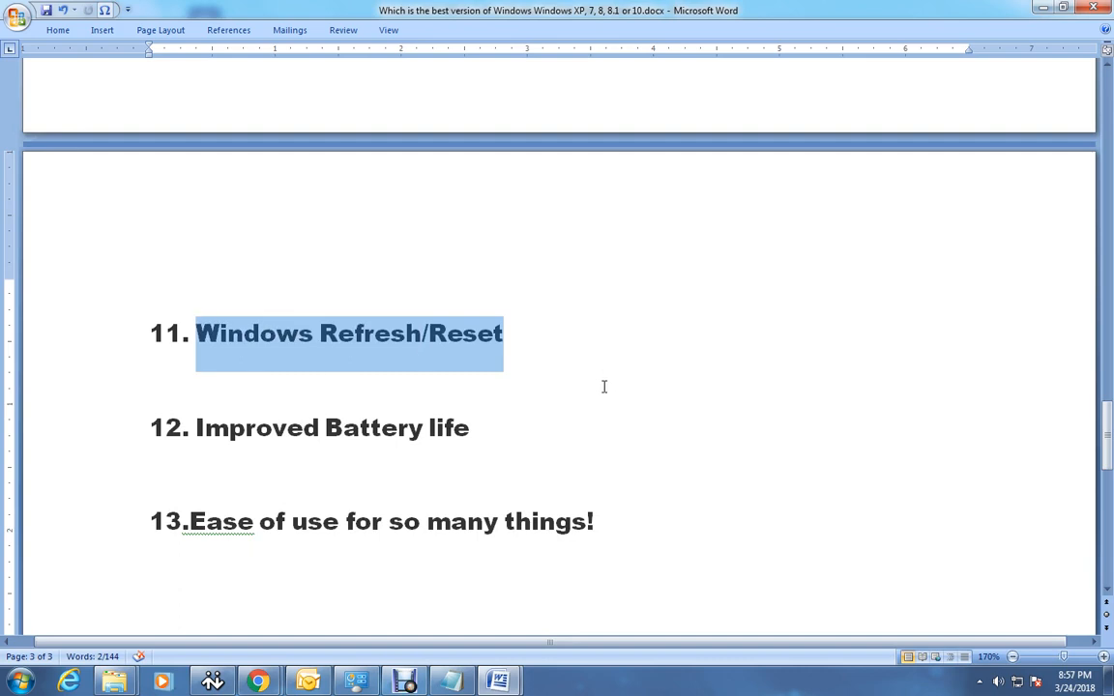
mouse_move(529, 372)
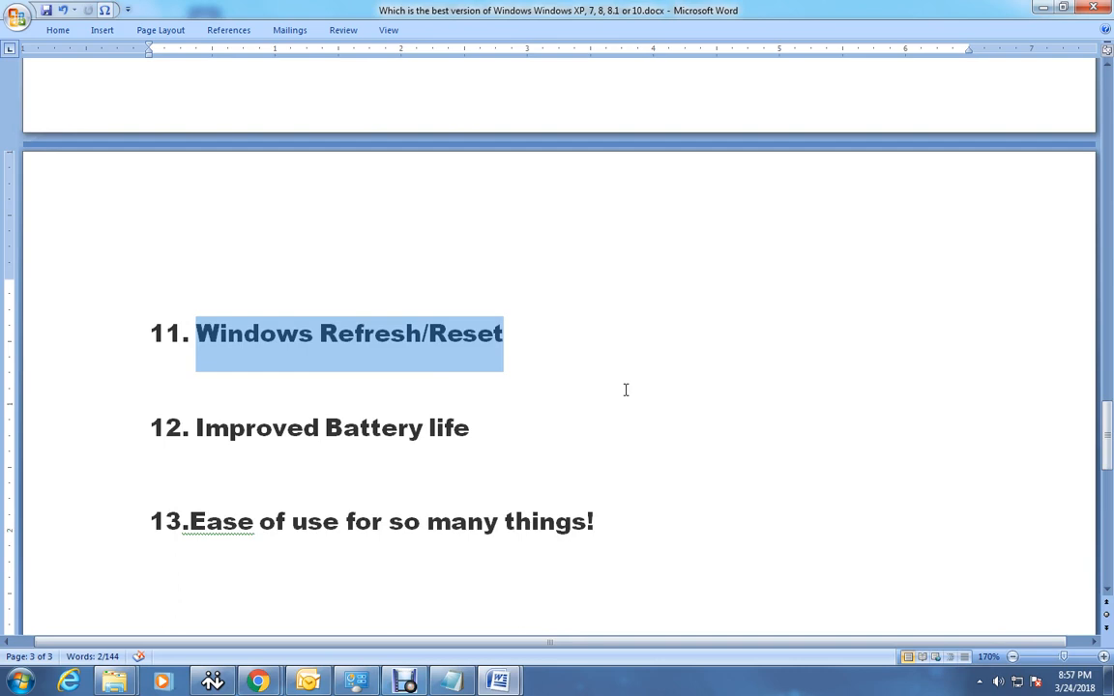
mouse_move(591, 336)
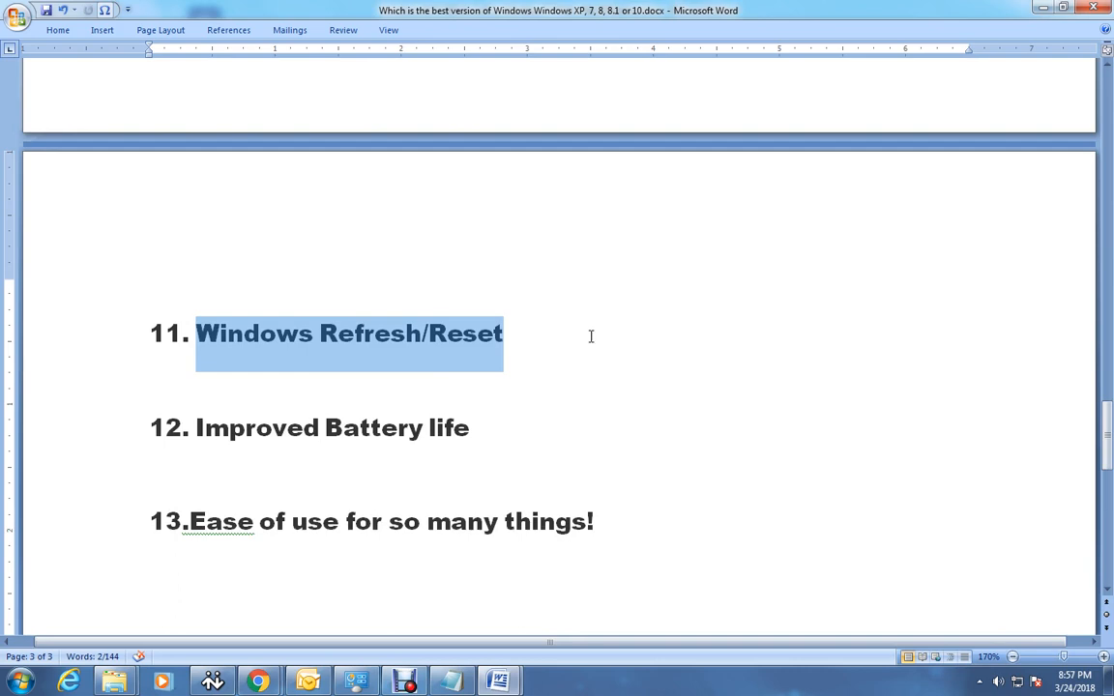
mouse_move(797, 398)
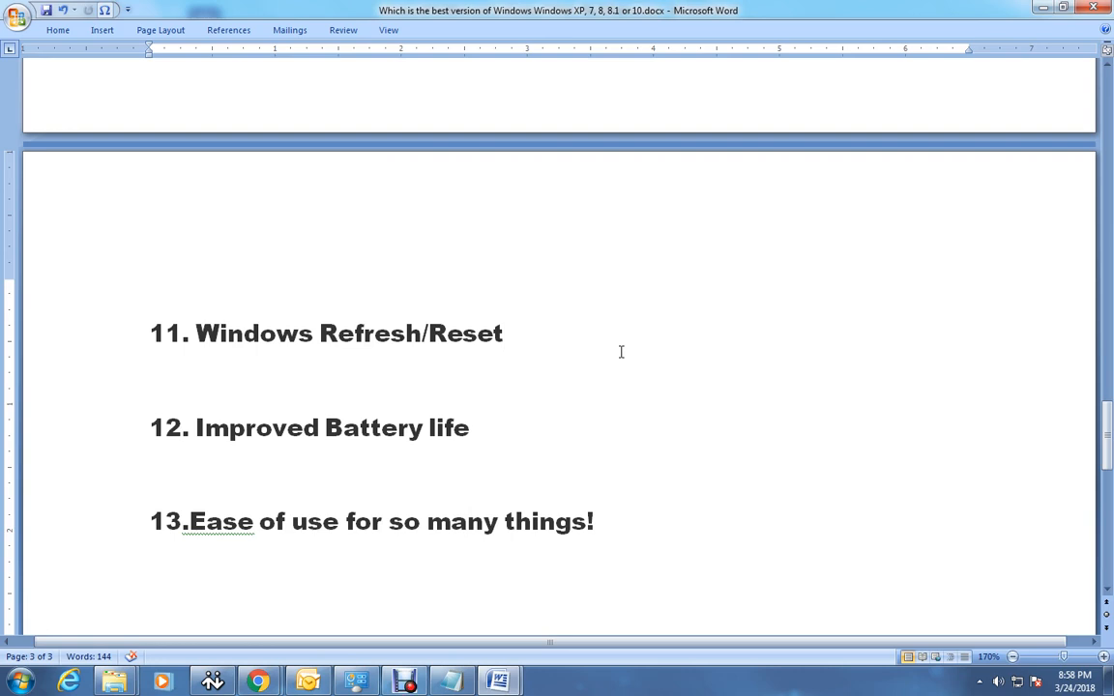
click(504, 334)
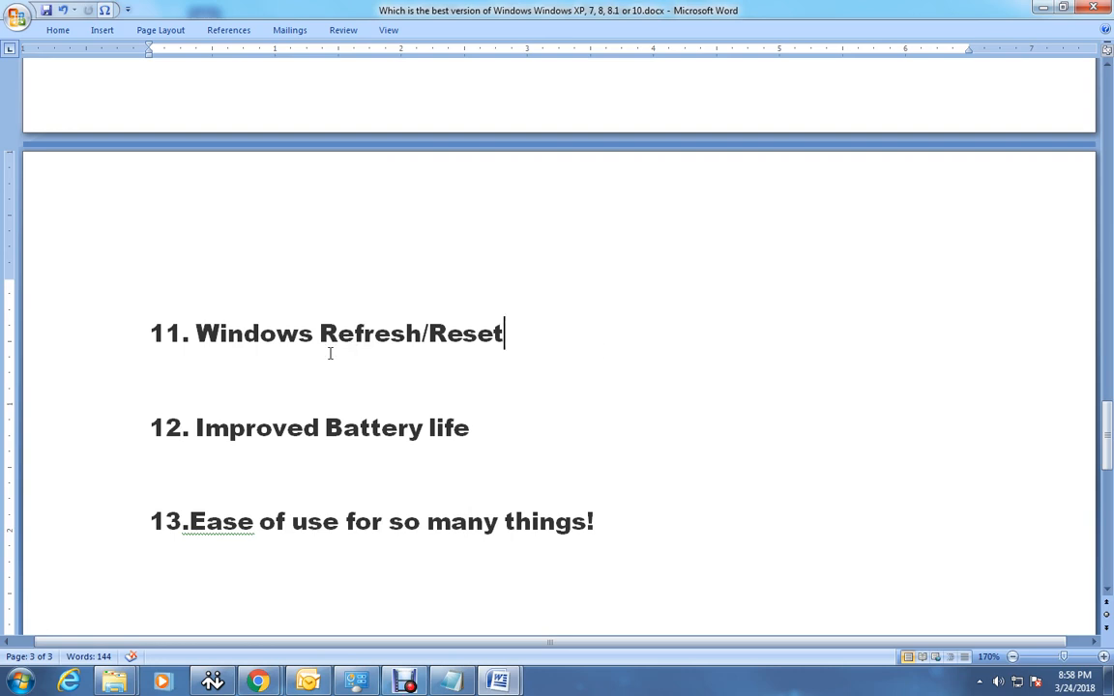
mouse_move(504, 446)
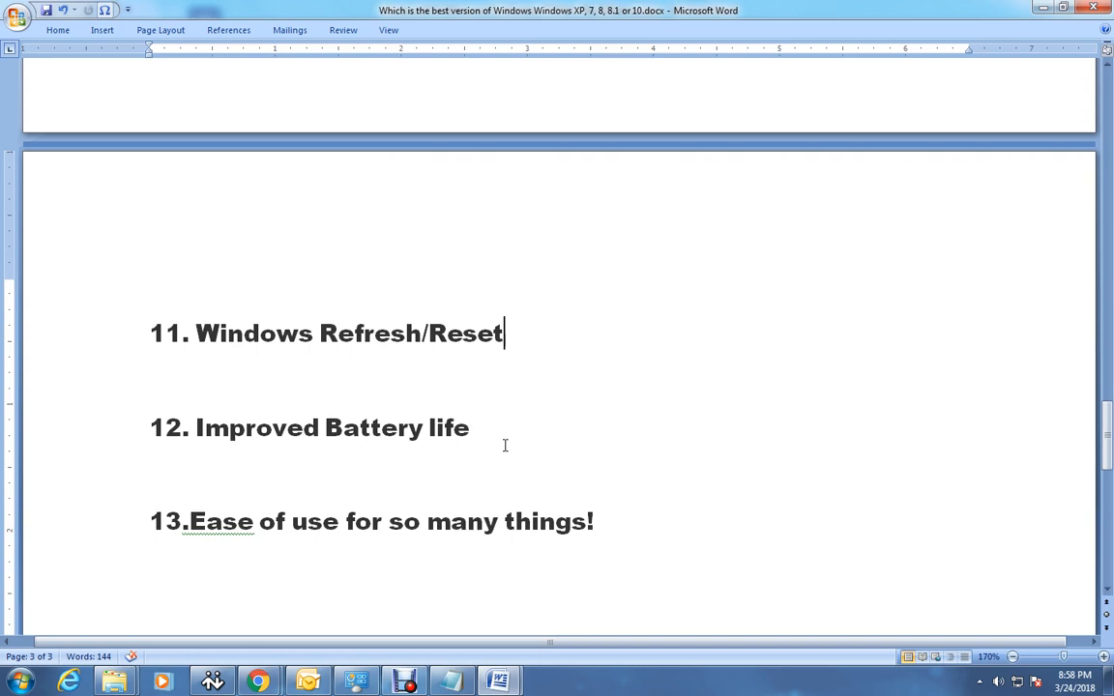
triple_click(332, 427)
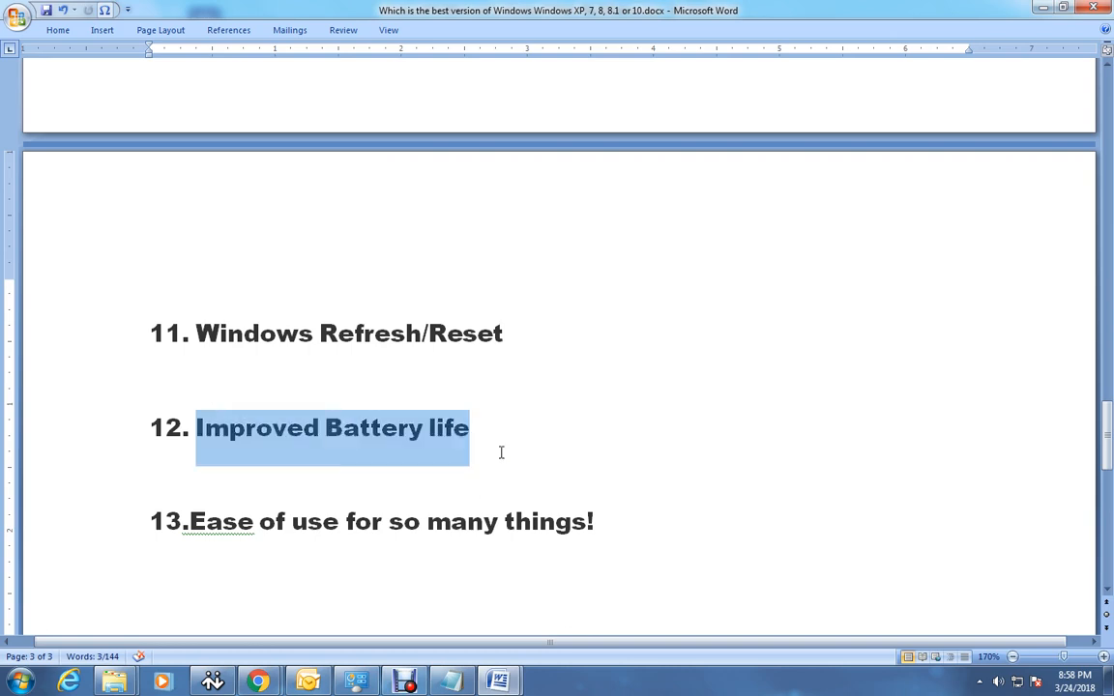
click(610, 472)
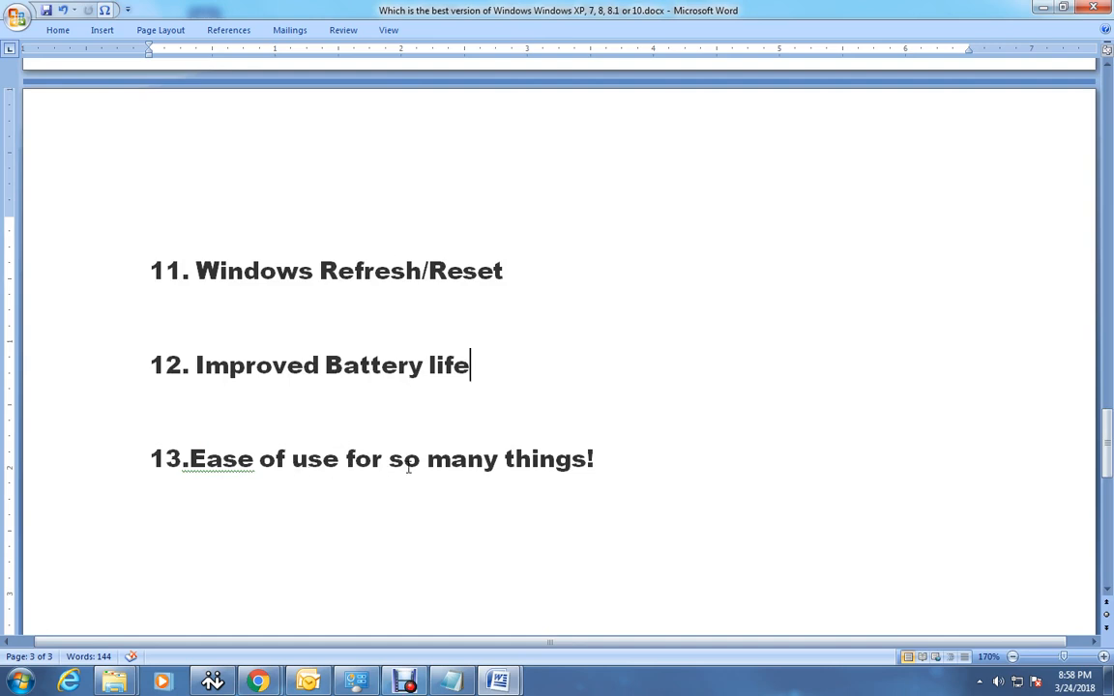
triple_click(392, 459)
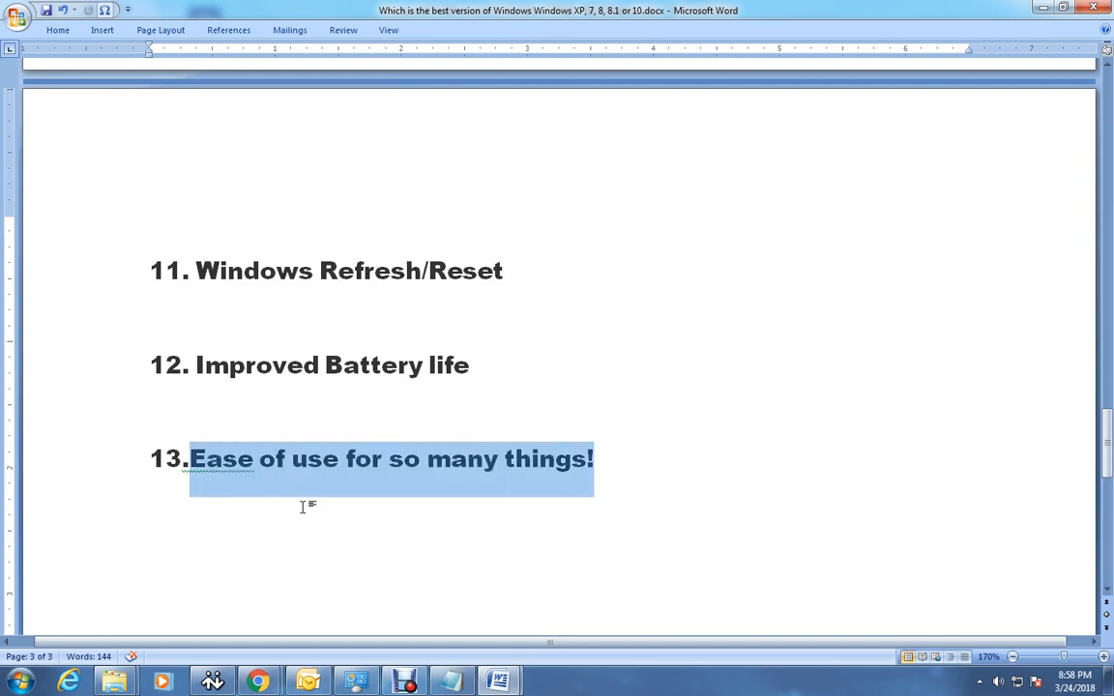
scroll(down, 3)
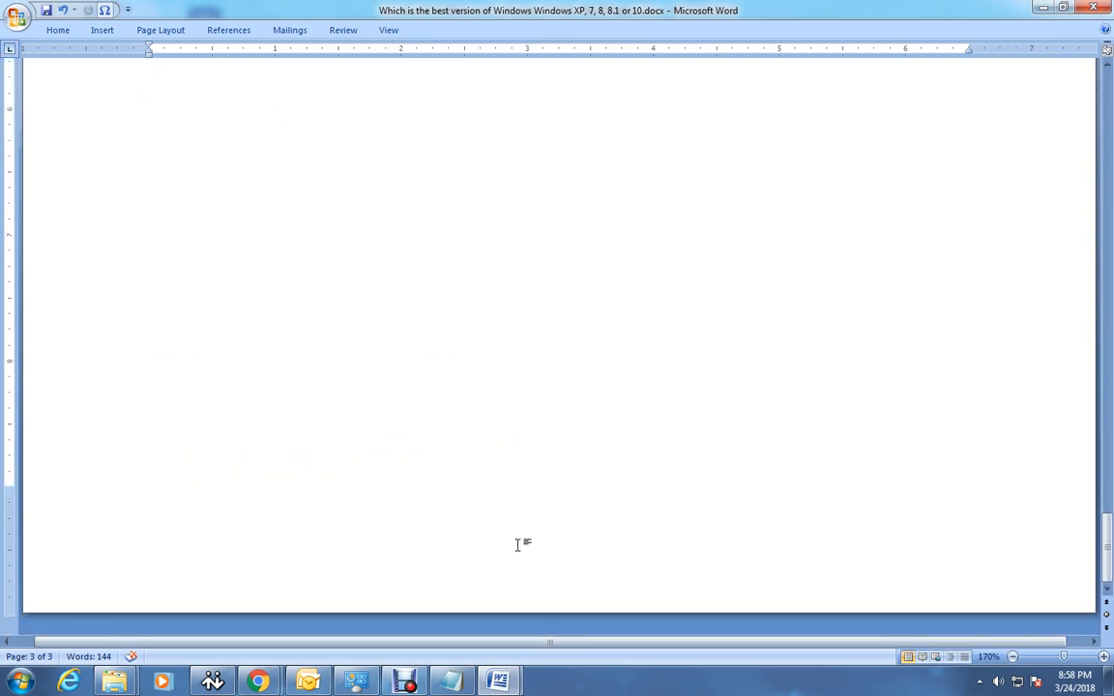
Step: Scroll back up to the page 1 title and down again to the 8.1 Update paragraph
scroll(up, 3)
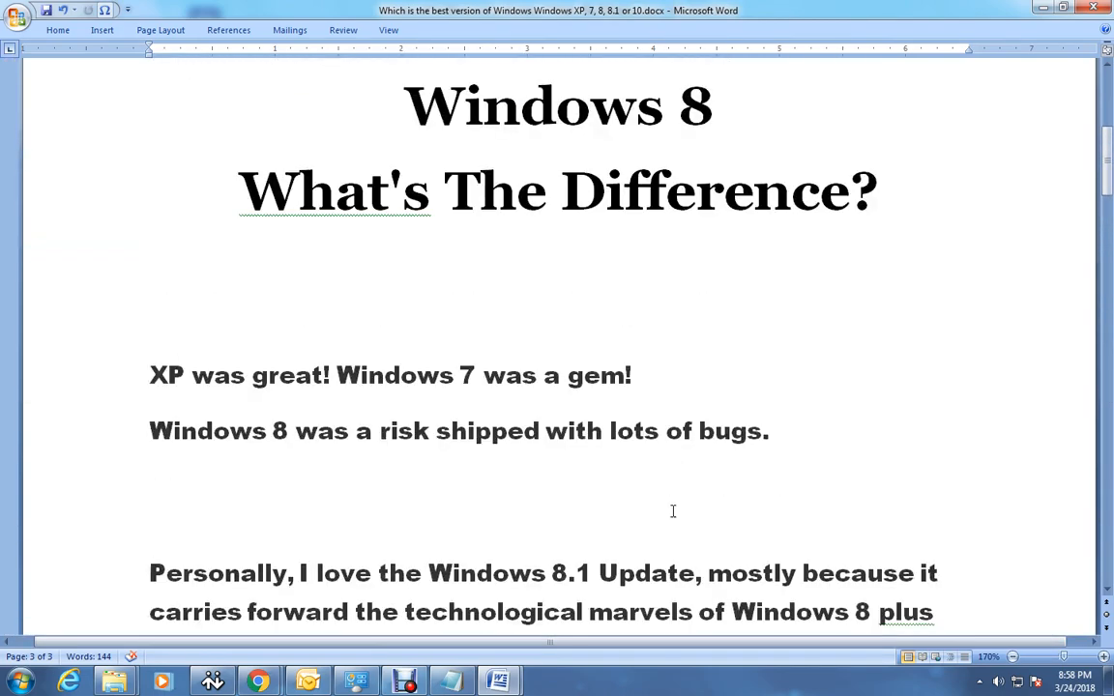
scroll(up, 3)
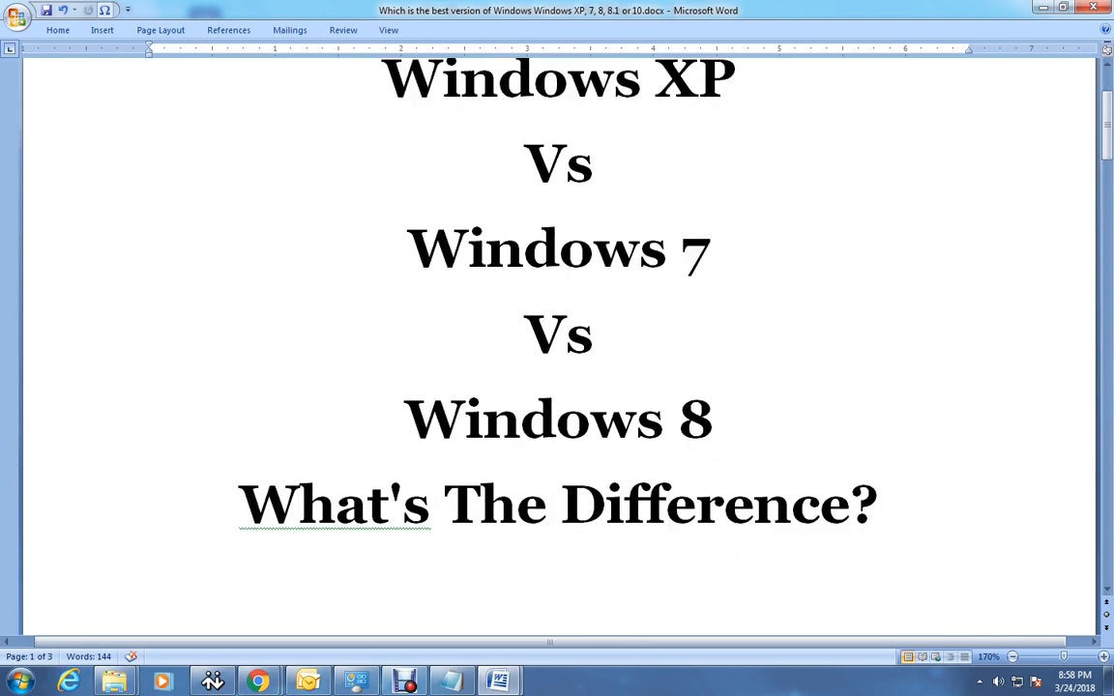
scroll(down, 3)
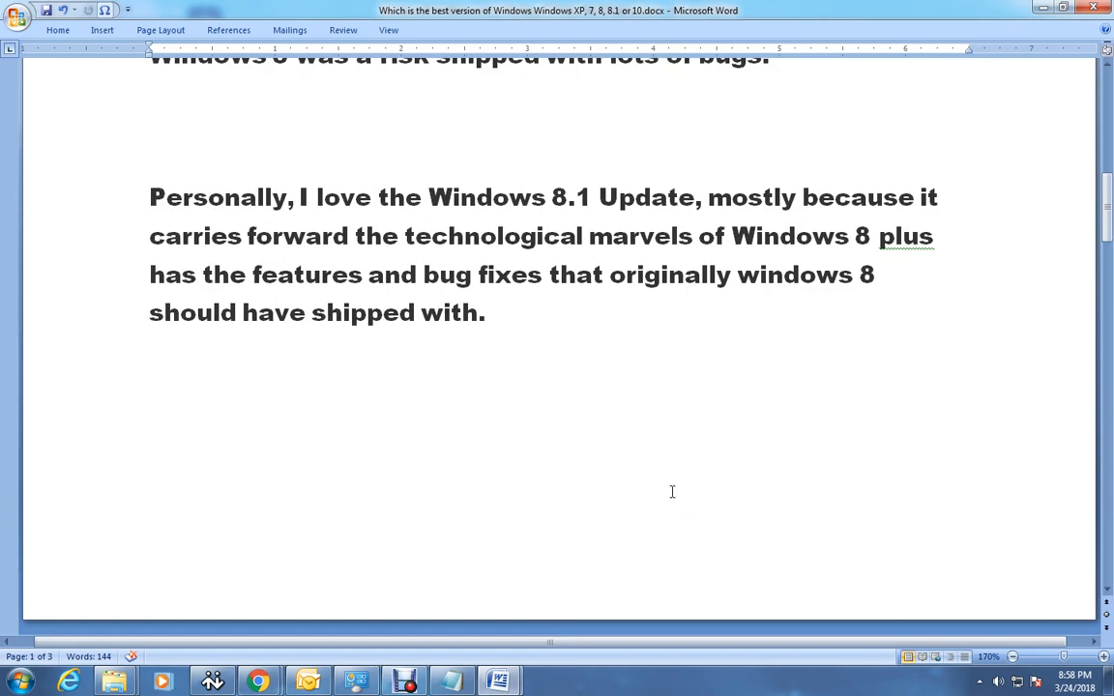
scroll(up, 3)
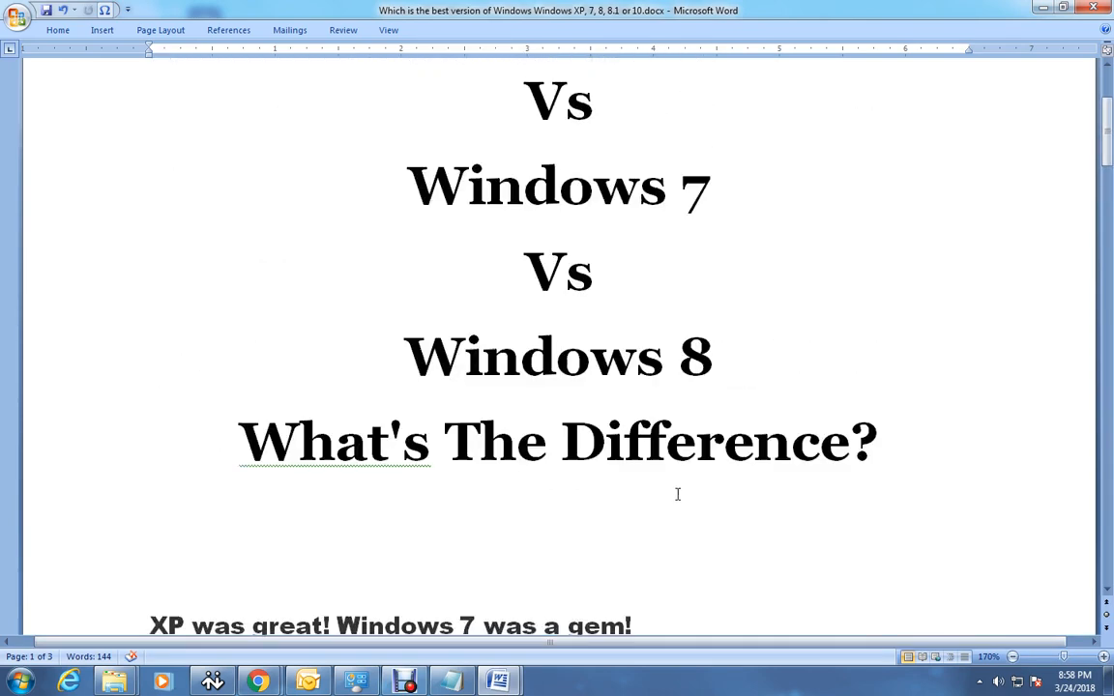
scroll(up, 3)
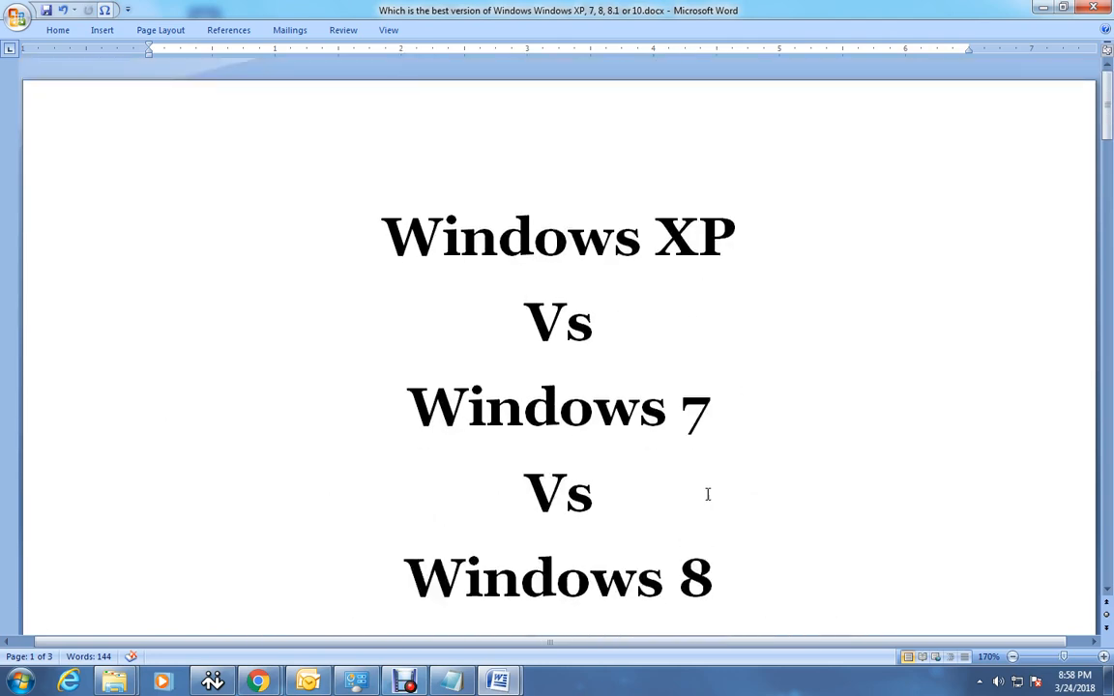
scroll(down, 3)
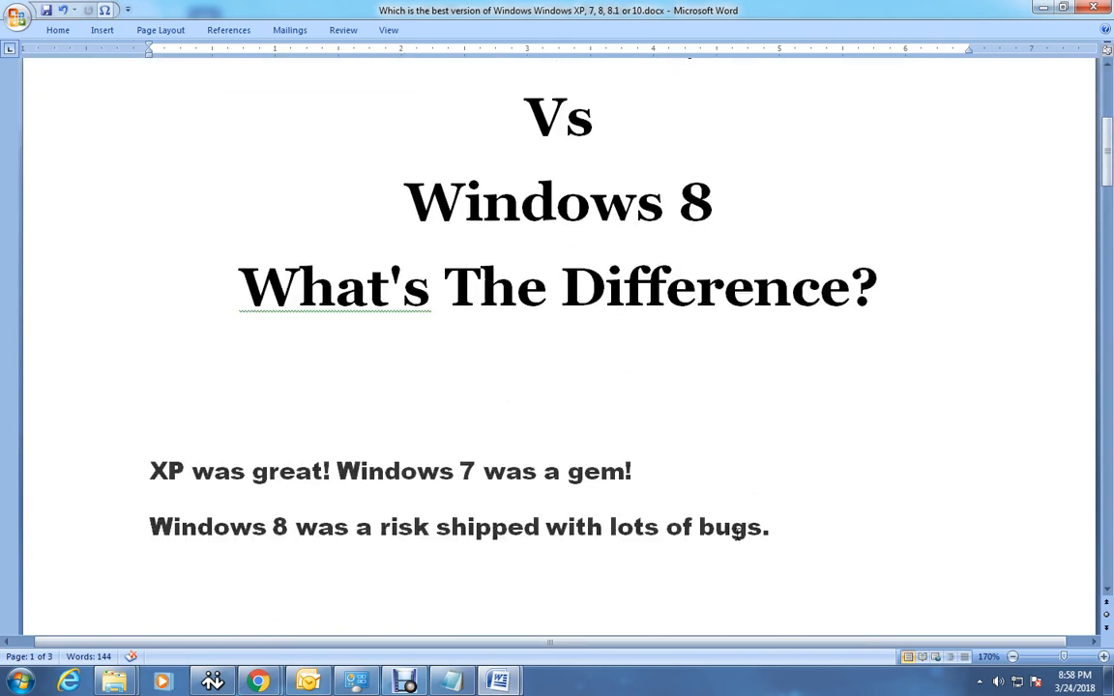
scroll(down, 3)
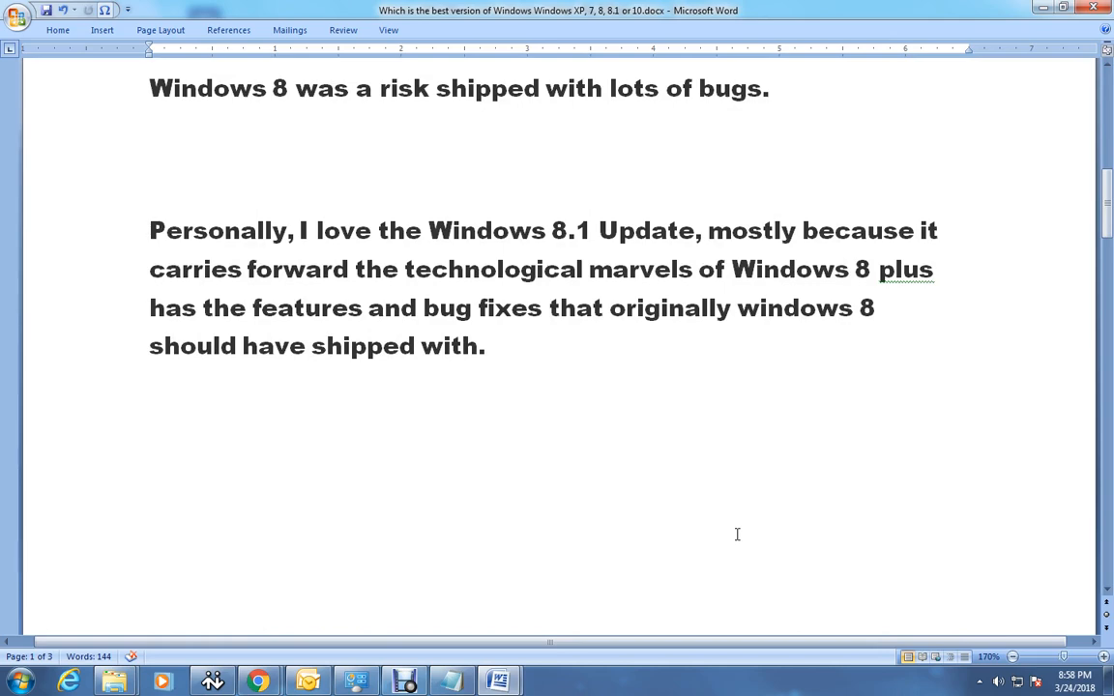